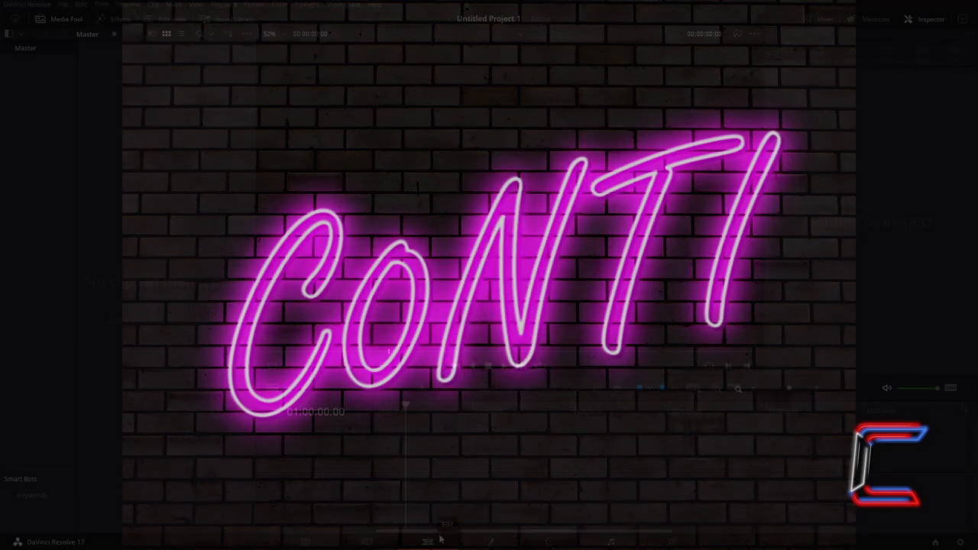
- Switch to the Edit page and import the brick wall image into the Media Pool
left_click(427, 542)
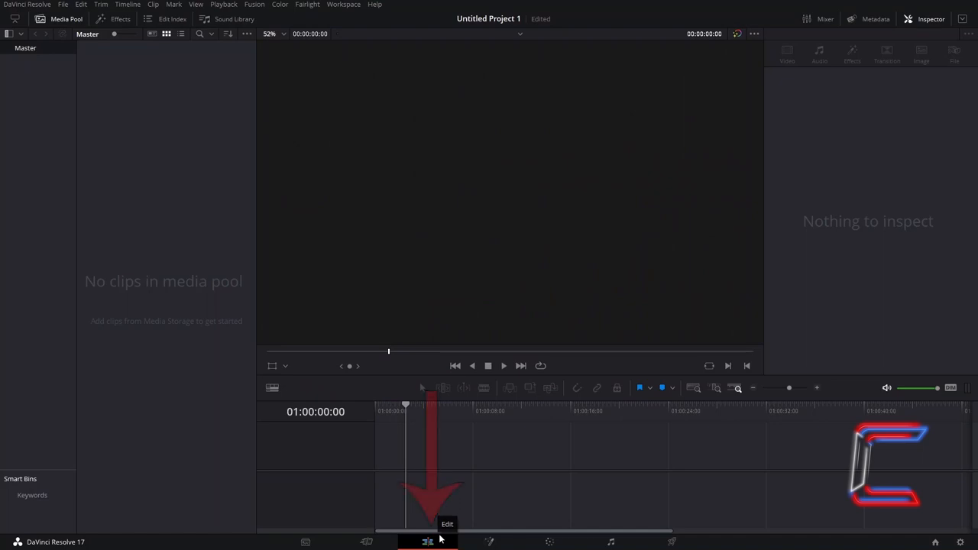
key("ctrl+i")
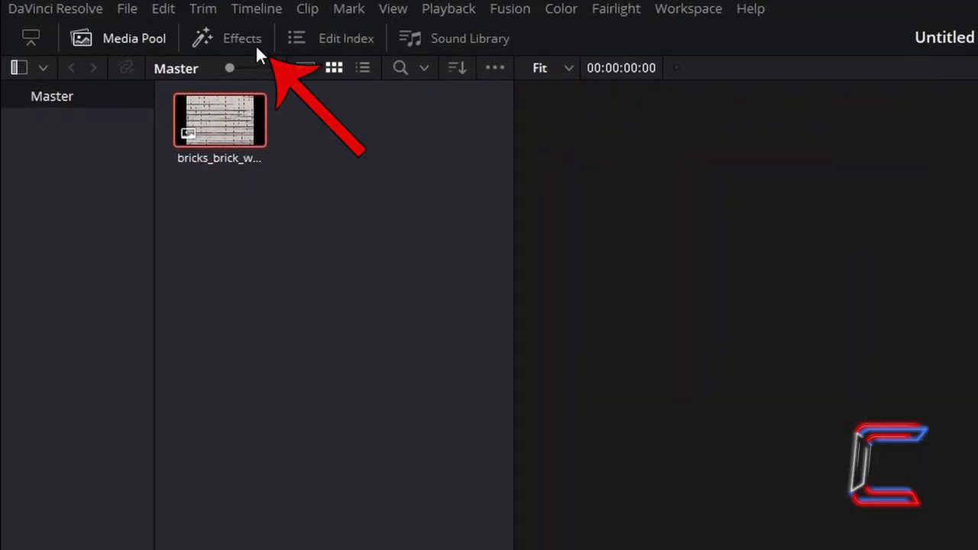
- Place a Fusion Composition clip from the Effects library onto Video 1
left_click(242, 38)
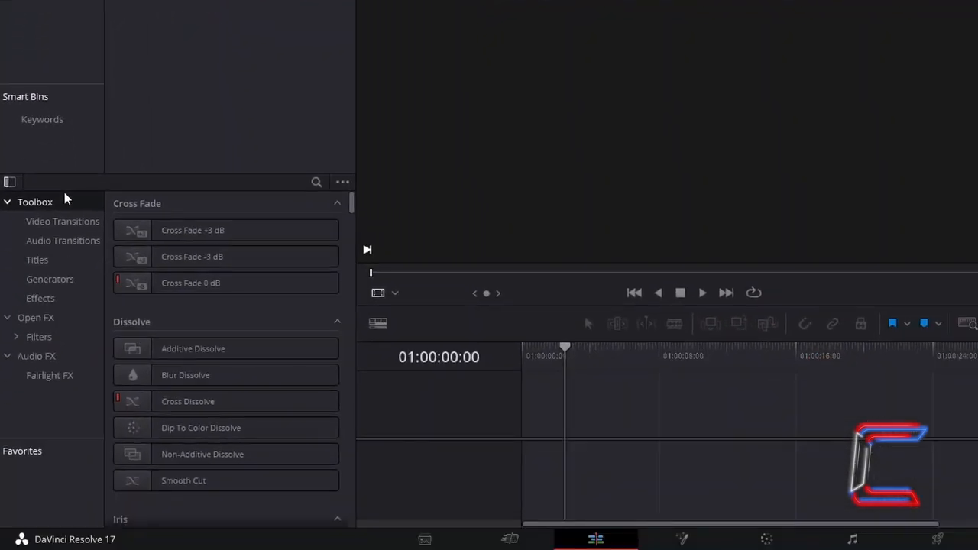
left_click(40, 298)
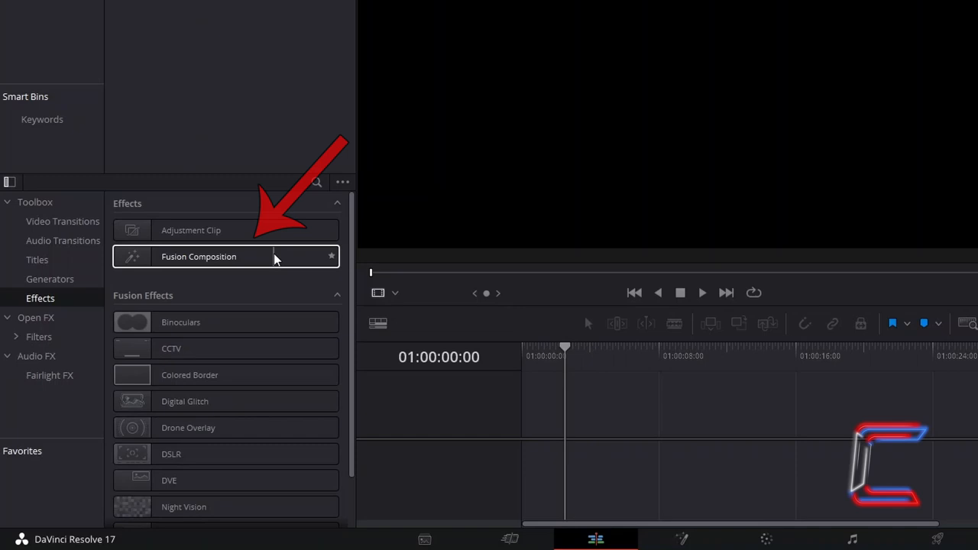
left_click_drag(225, 256, 562, 417)
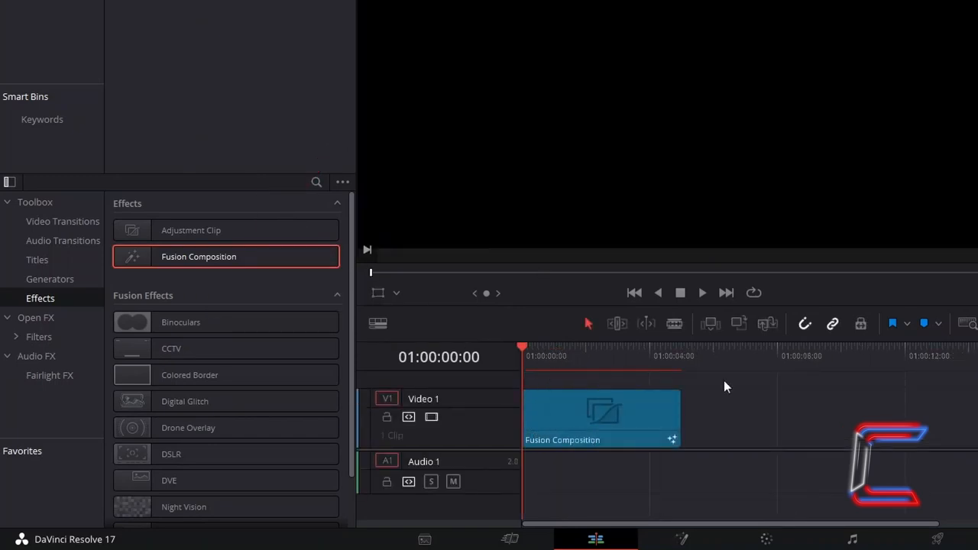
- Change the Fusion Composition clip's duration to 10:00
left_click(601, 416)
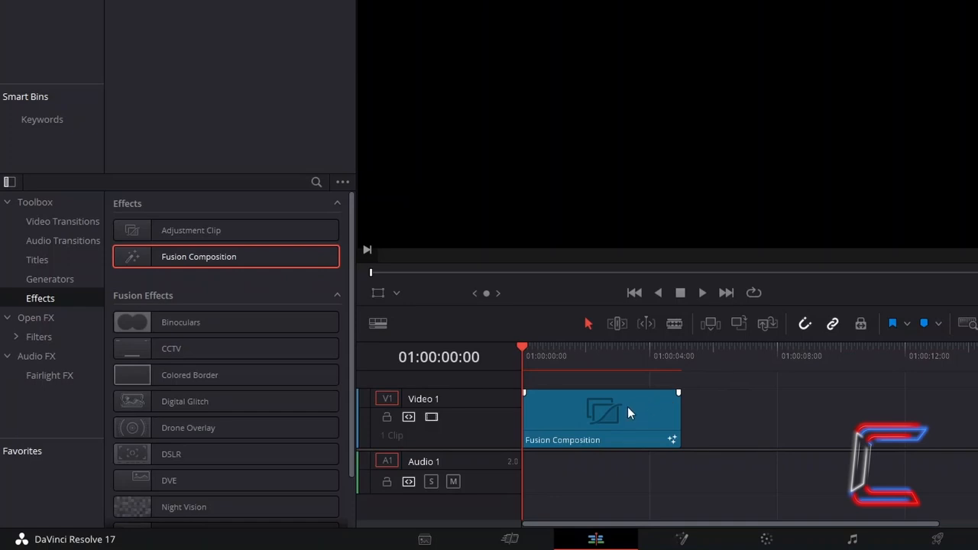
mouse_move(607, 406)
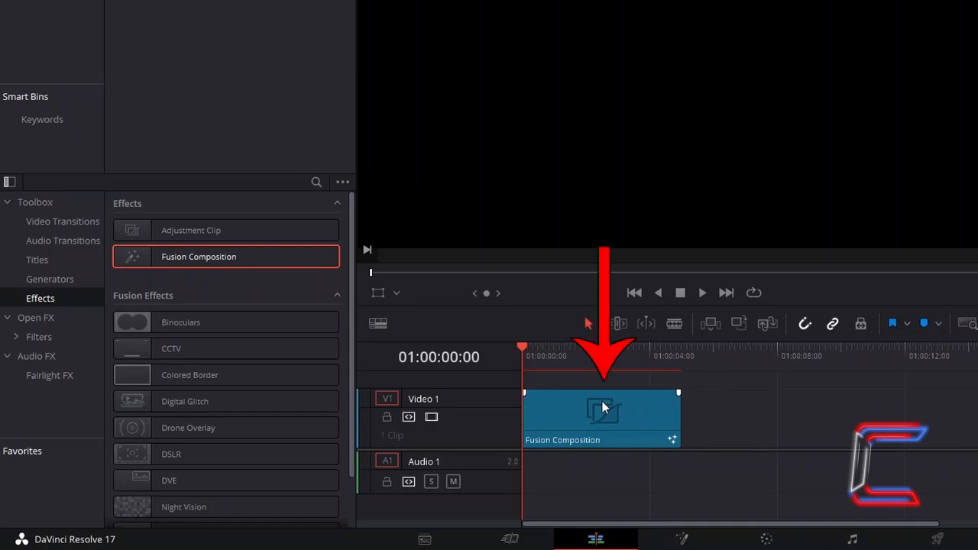
key("ctrl+d")
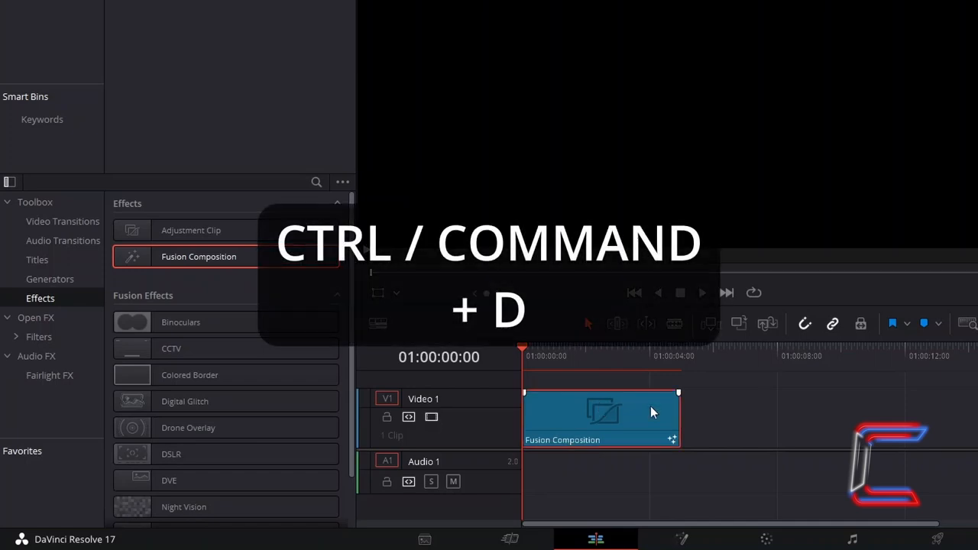
mouse_move(756, 425)
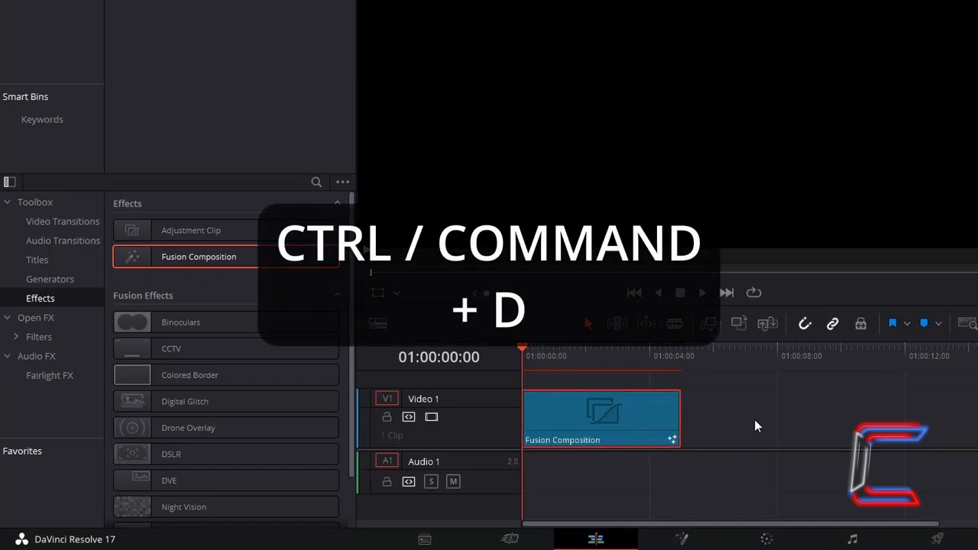
key("ctrl+d")
type("10:00")
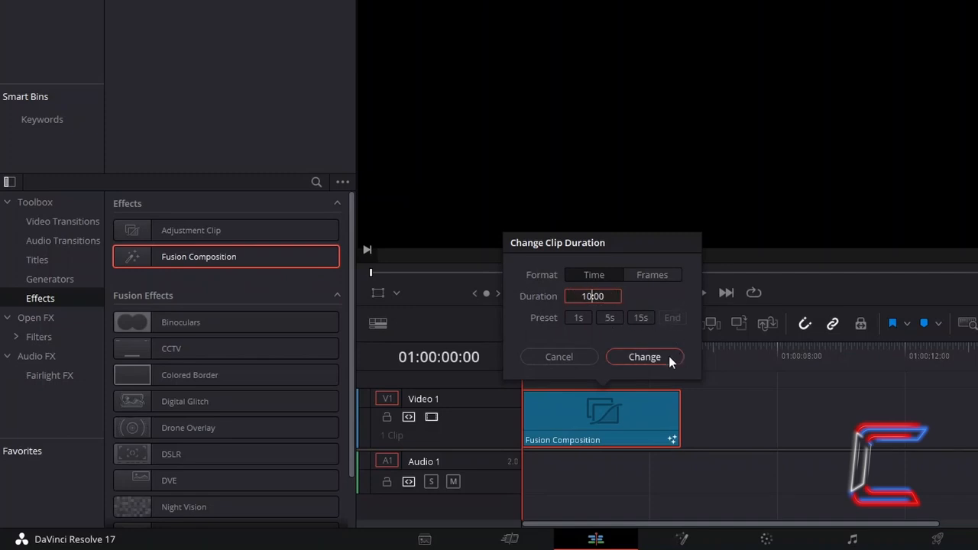
left_click(644, 357)
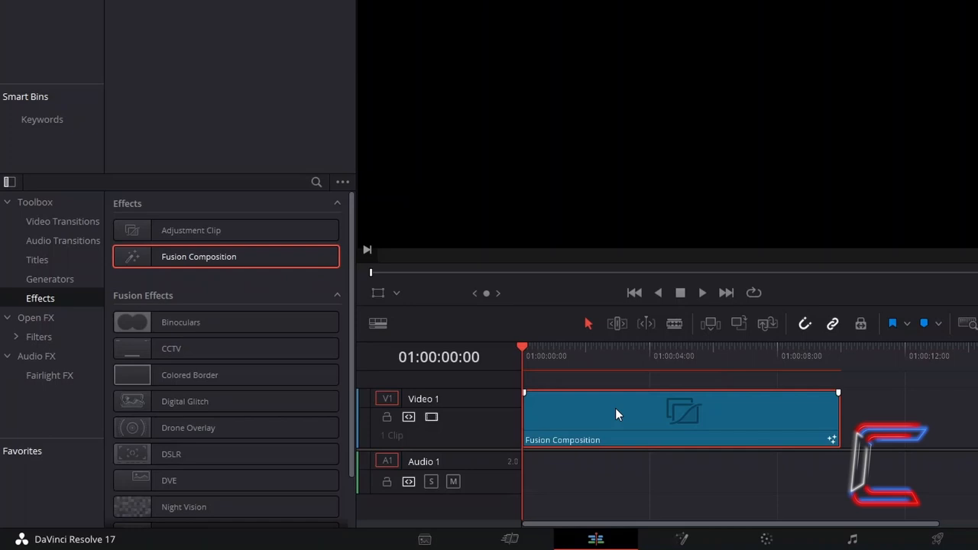
- Open the composition in Fusion and add a Text+ node via Shift+Space
right_click(618, 414)
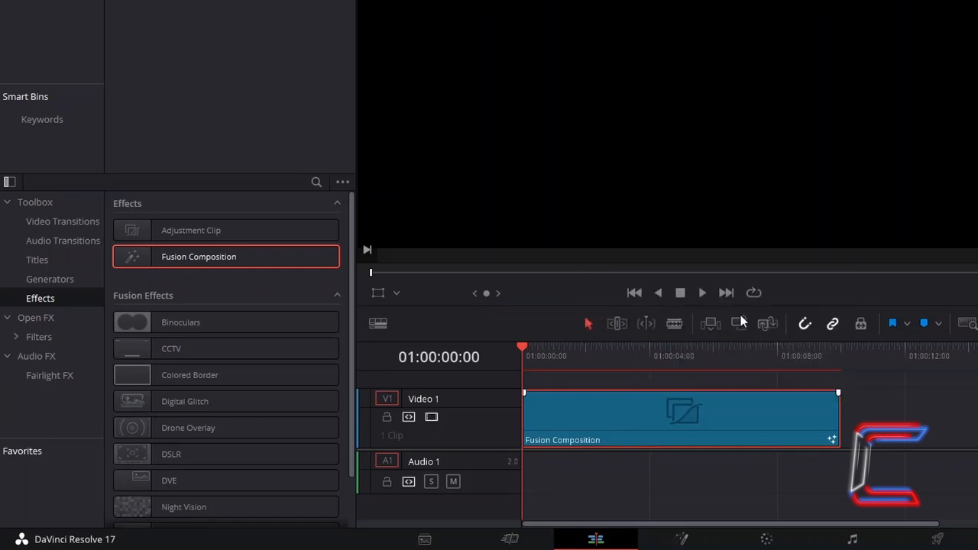
left_click(632, 540)
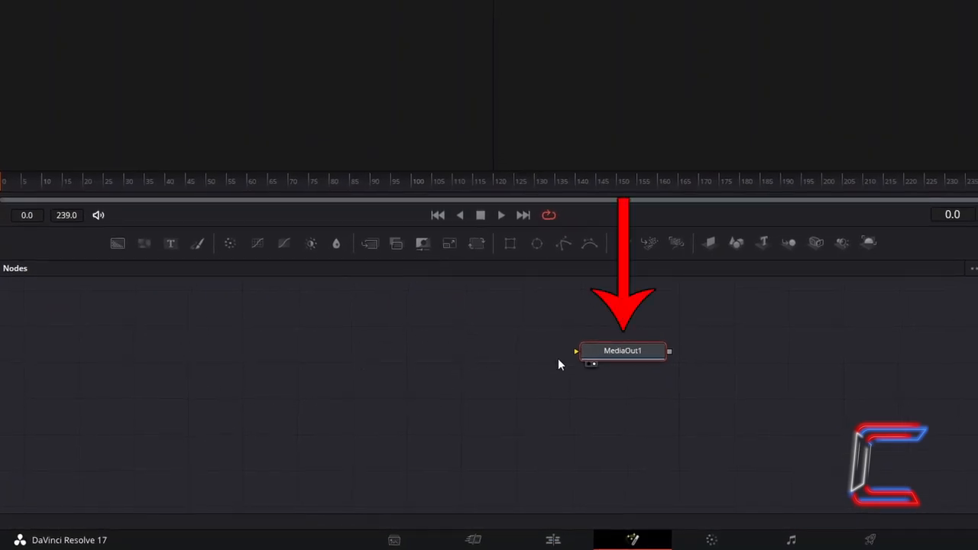
key("shift+space")
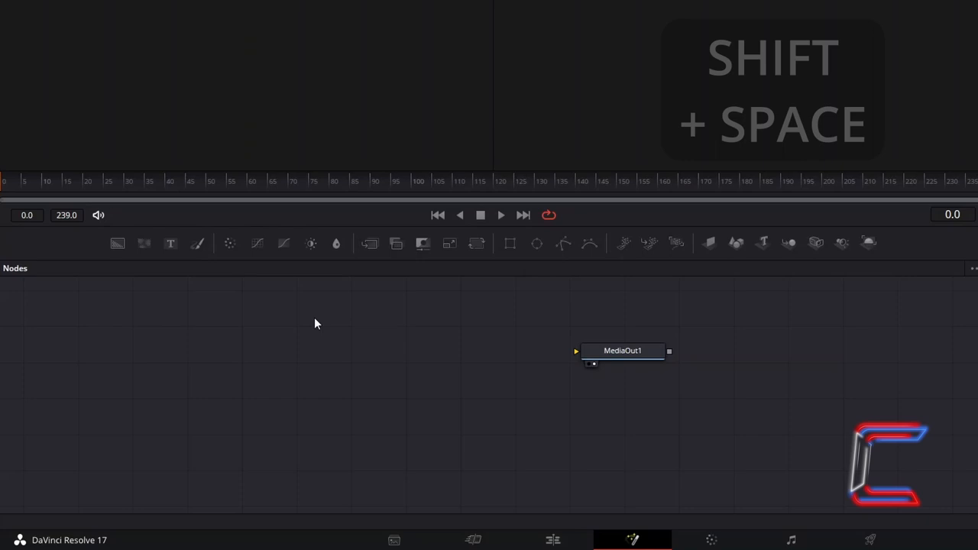
key("shift+space")
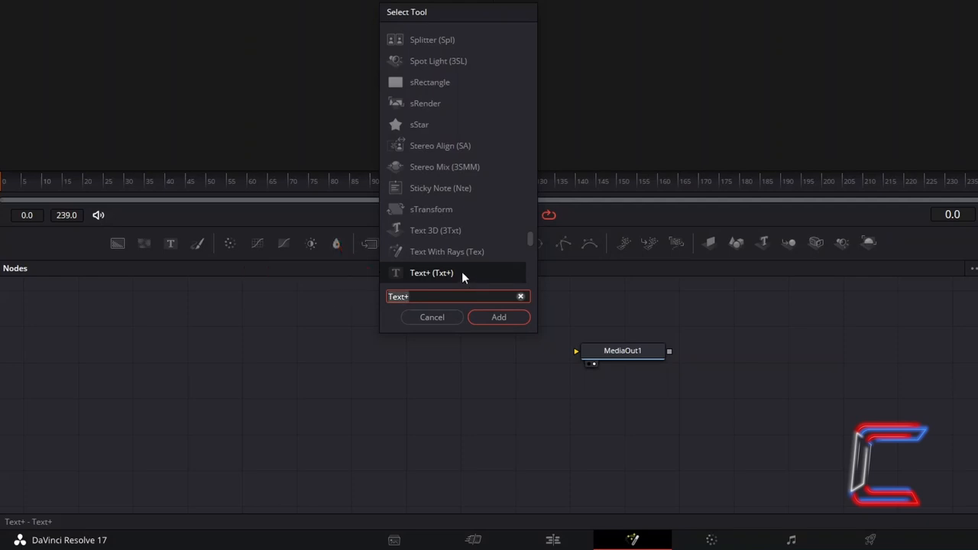
left_click(498, 317)
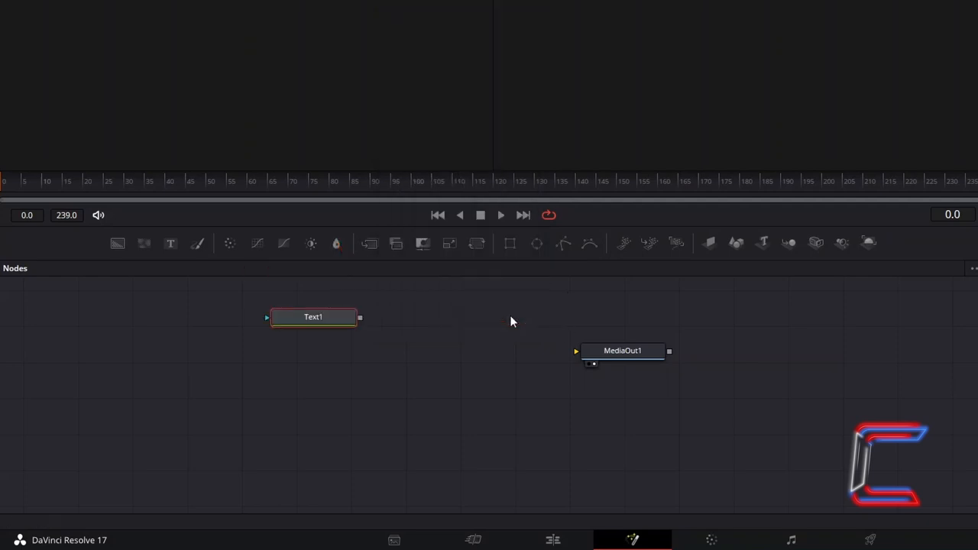
- Move Text1 left and wire its output into MediaOut1's input
left_click_drag(313, 316, 79, 314)
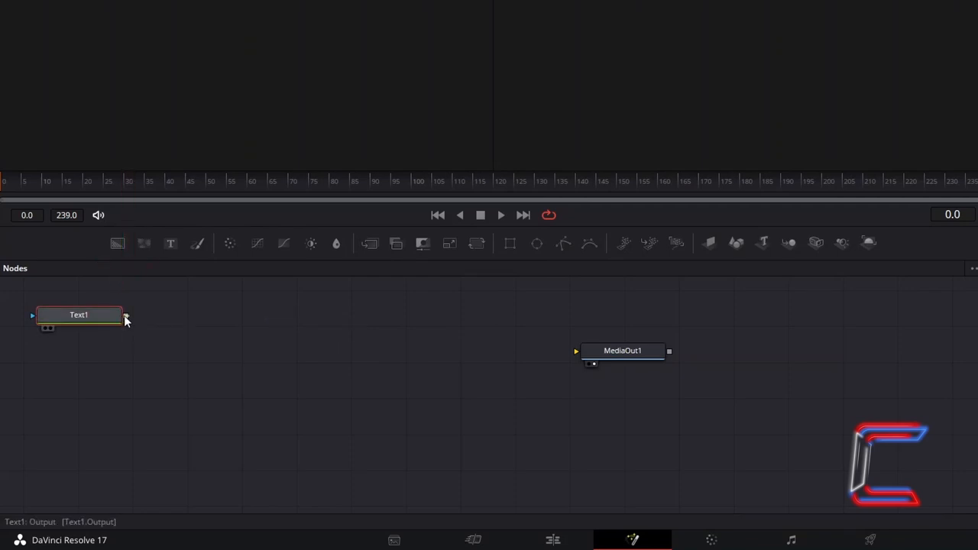
left_click_drag(125, 314, 329, 361)
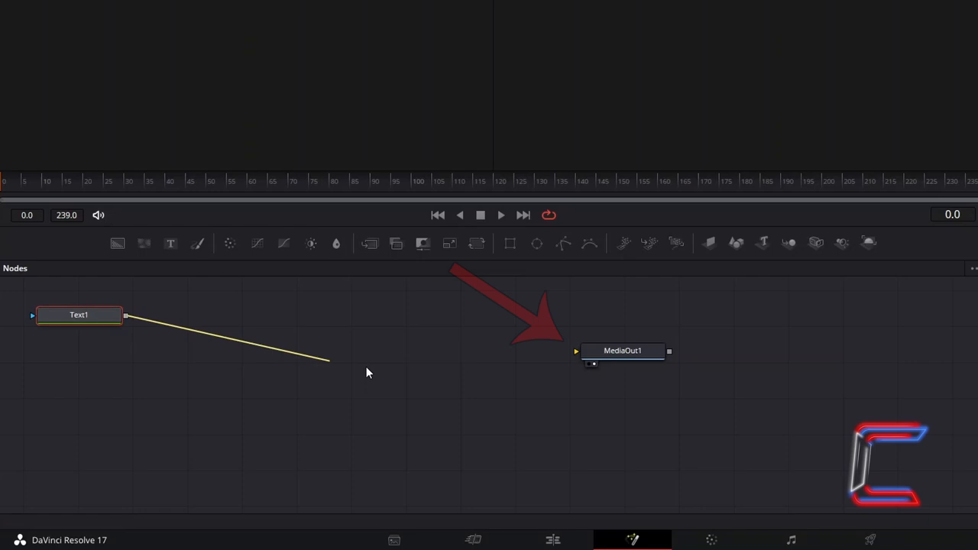
left_click_drag(329, 359, 577, 351)
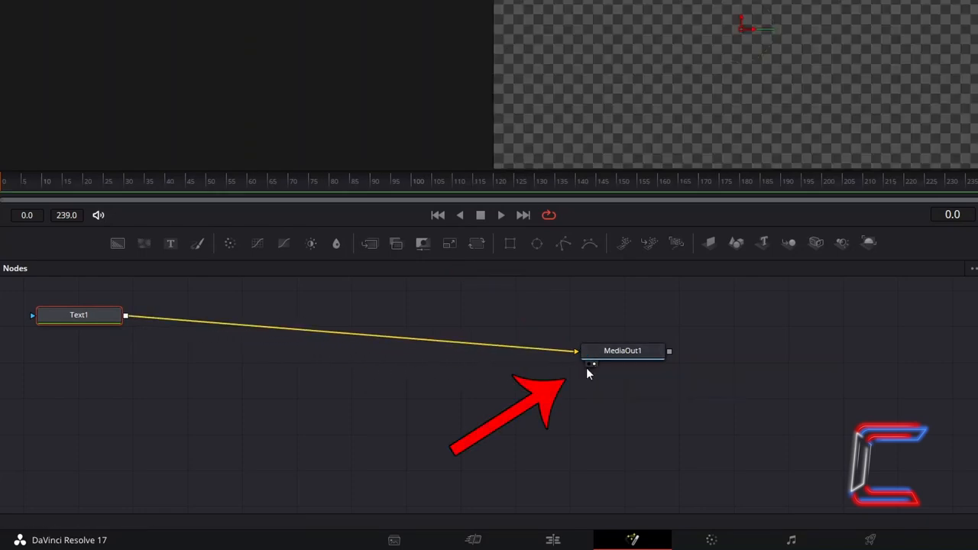
mouse_move(593, 363)
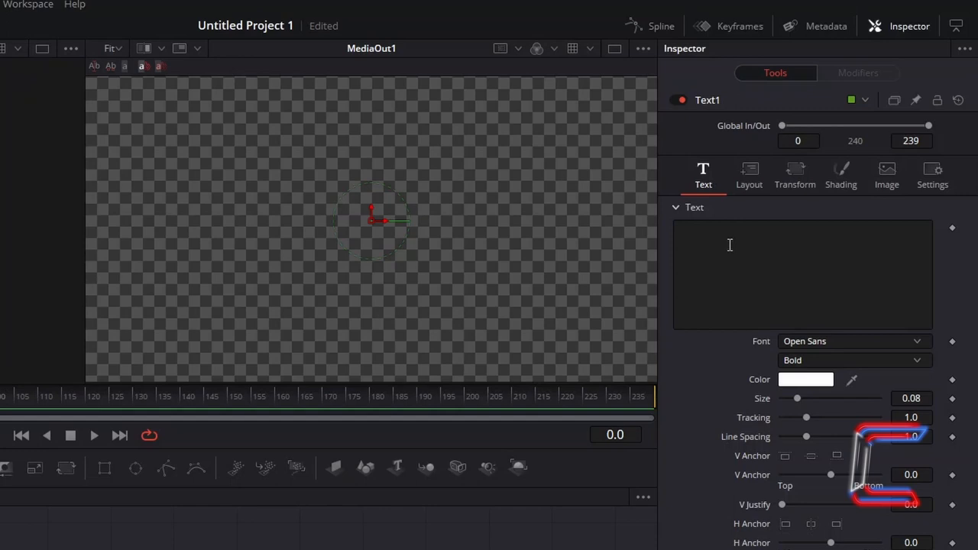
- Enter CONTI in Freestyle Script Regular and enlarge the text size to 0.4
type("C0")
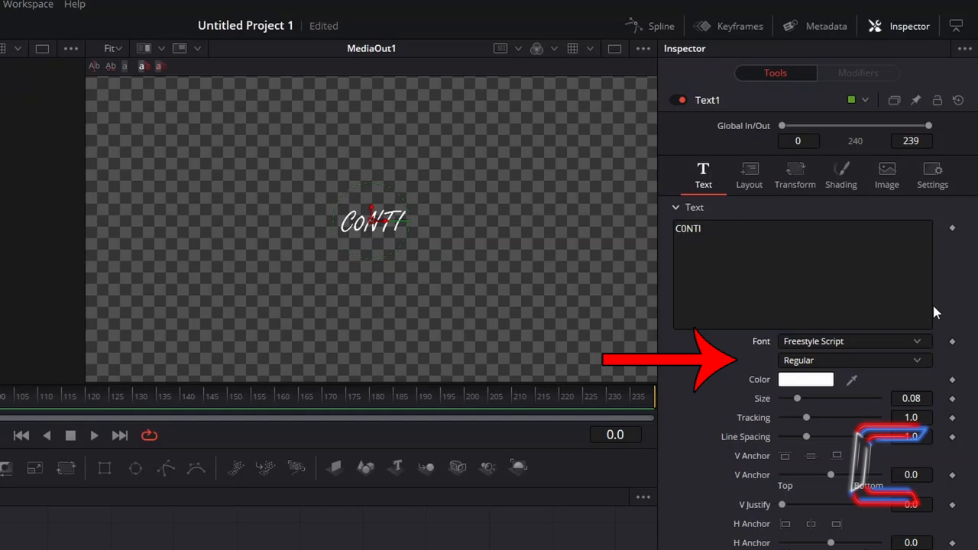
mouse_move(918, 366)
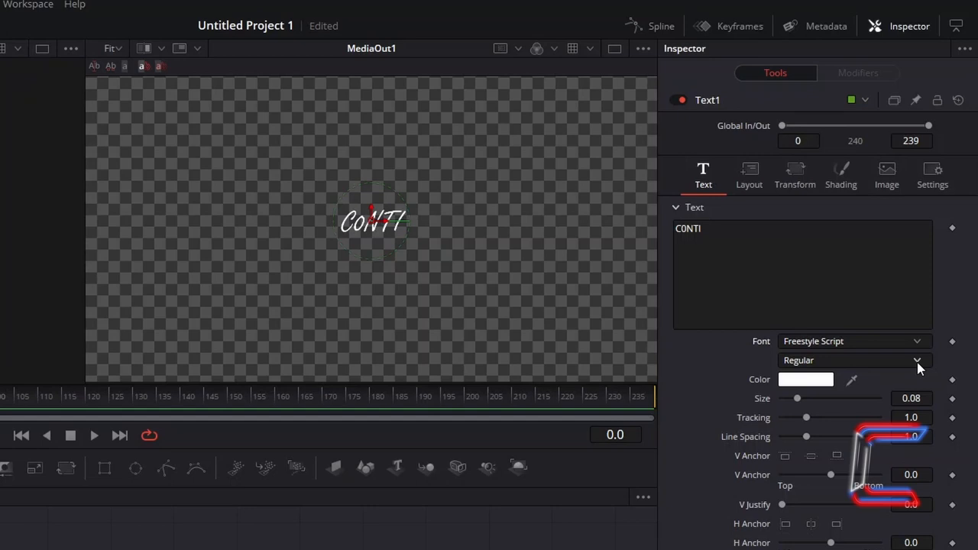
mouse_move(819, 406)
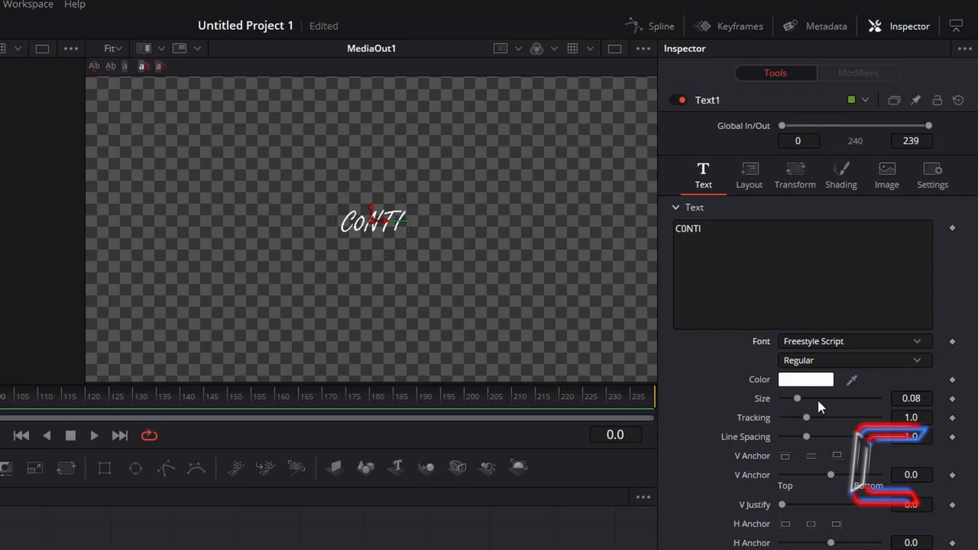
left_click_drag(797, 398, 830, 398)
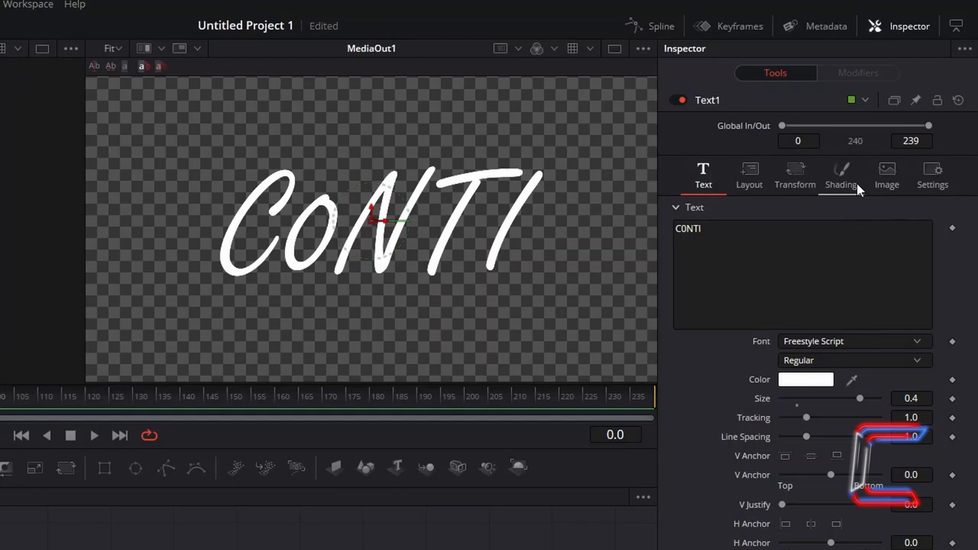
- Give CONTI the Text Outline appearance with outline thickness 0.01
left_click(841, 175)
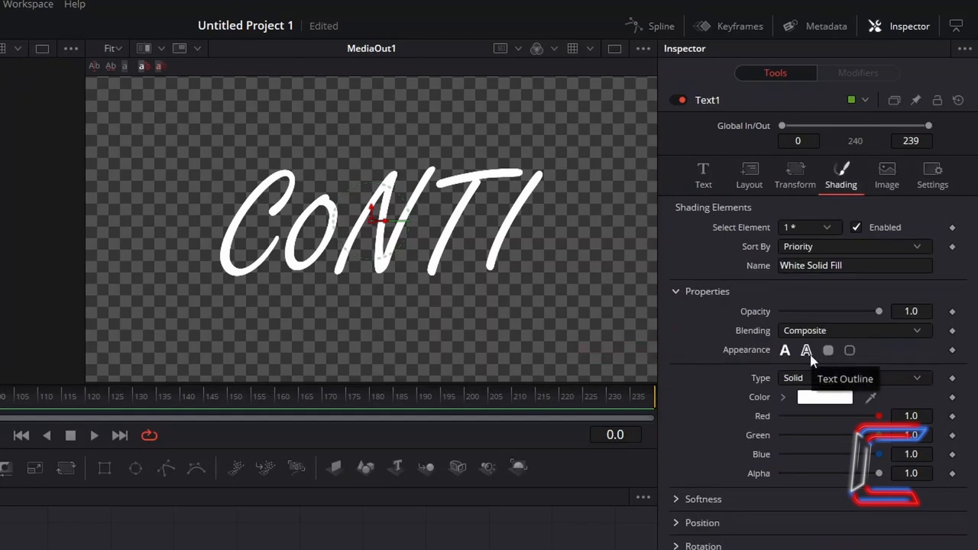
left_click(805, 350)
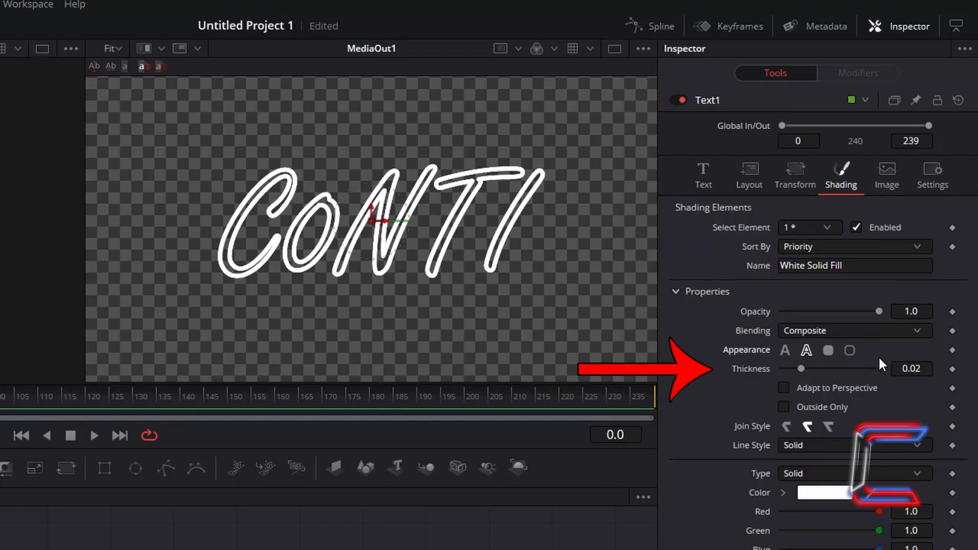
left_click(911, 368)
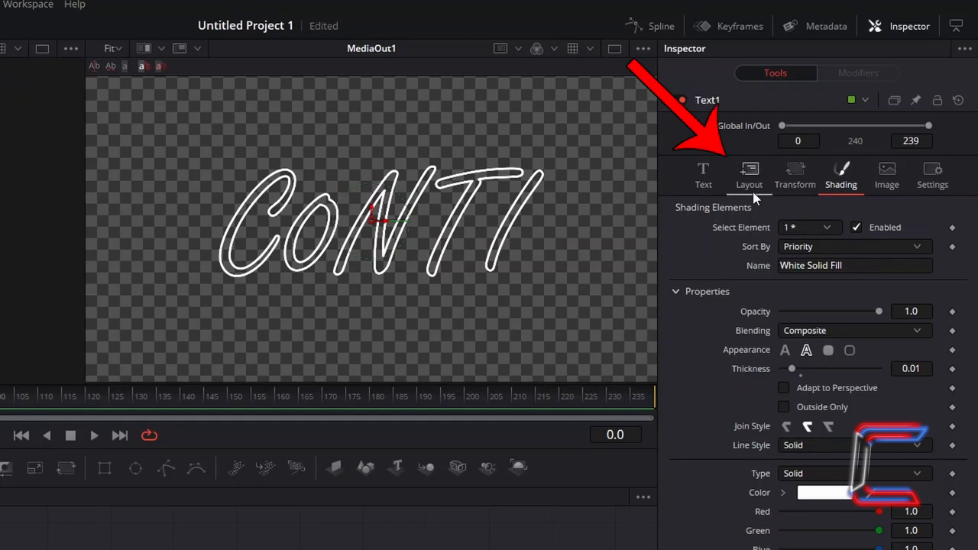
left_click(749, 174)
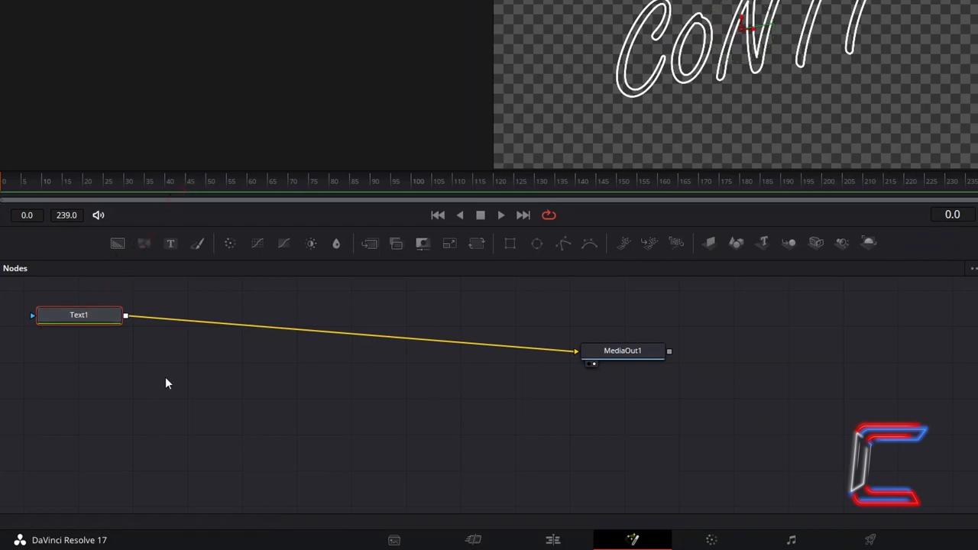
- Search for Merge and add Merge1 between Text1 and MediaOut1
type("Merge")
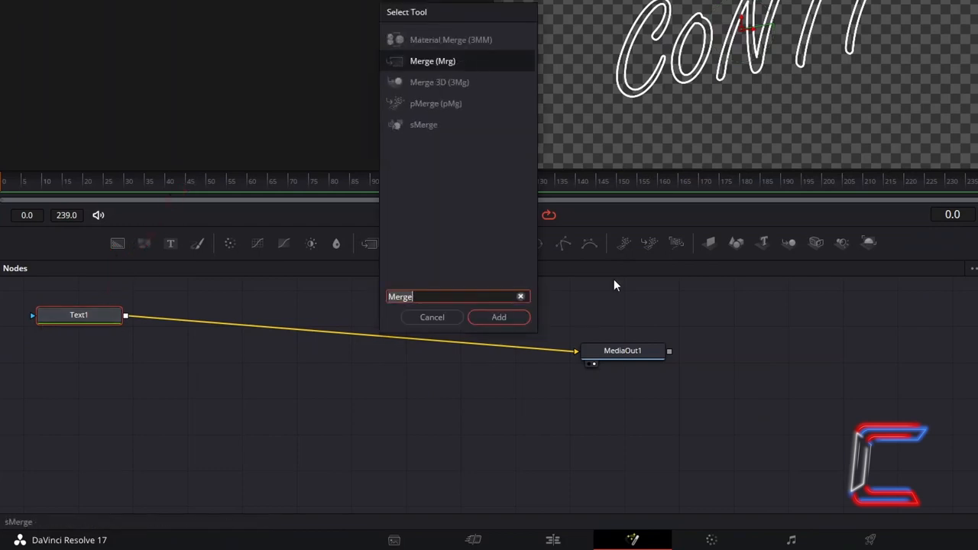
left_click(498, 317)
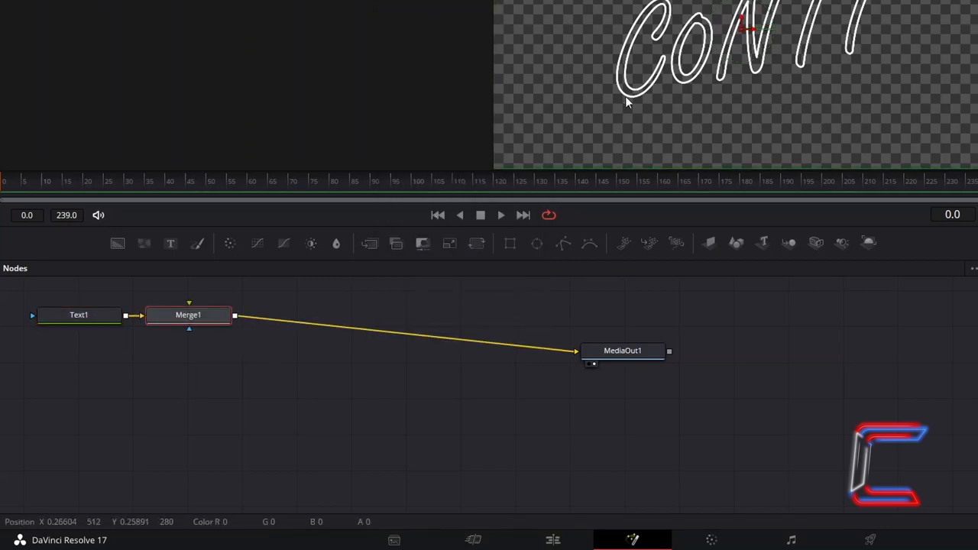
mouse_move(222, 339)
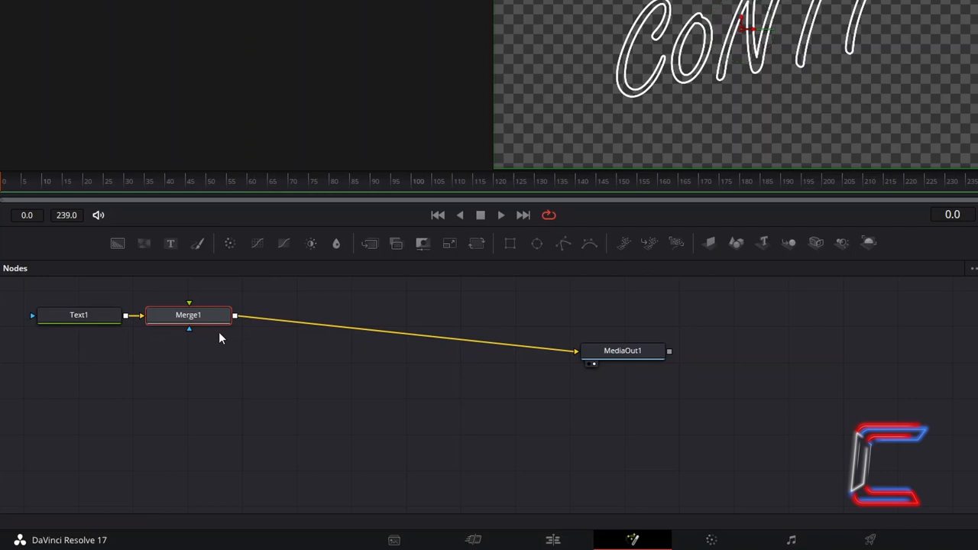
mouse_move(200, 373)
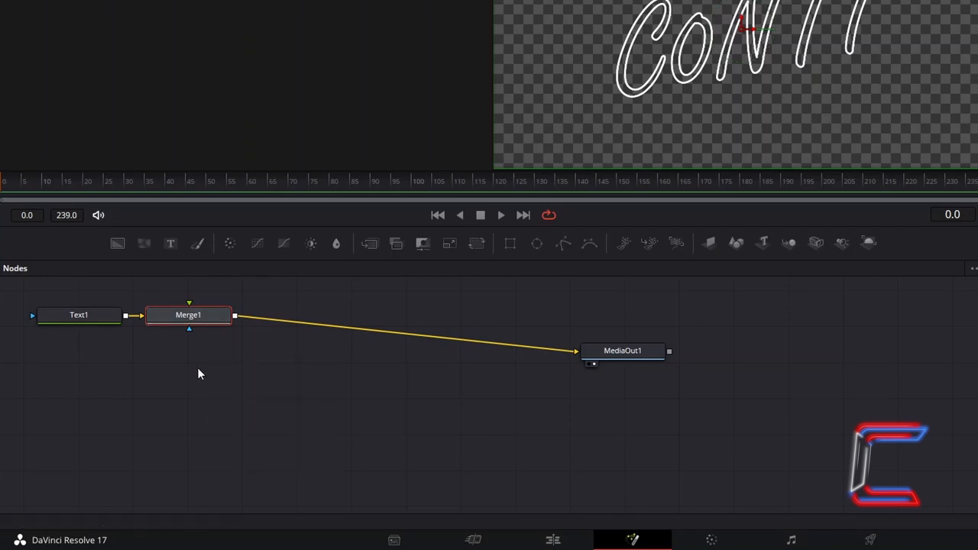
mouse_move(208, 368)
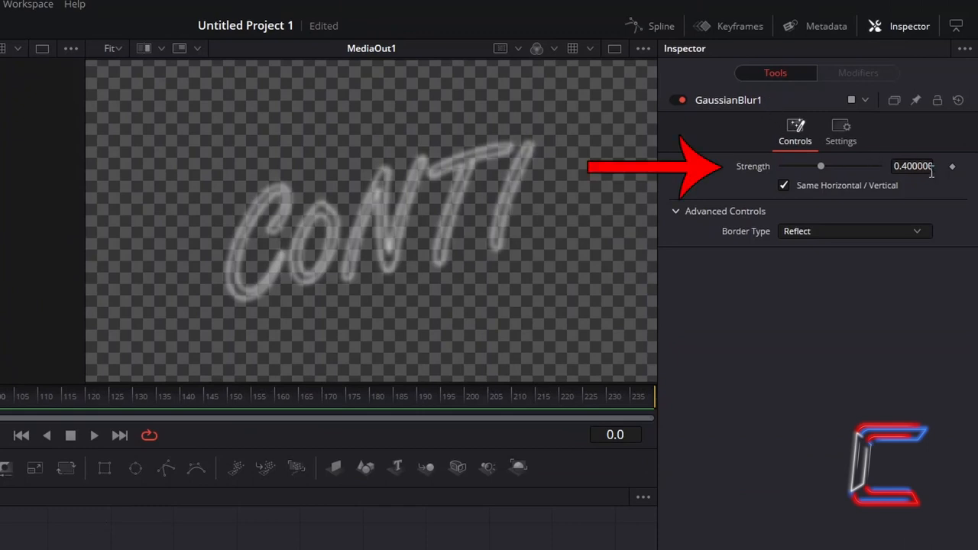
- Set the GaussianBlur1 strength to 0.4
triple_click(911, 166)
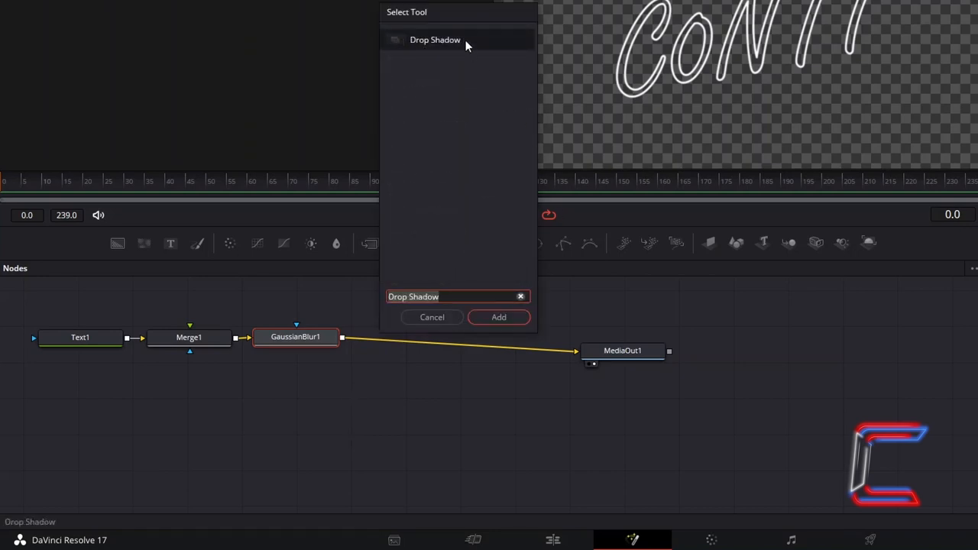
- Add a DropShadow1 node and raise its Shadow Strength to 1.0
left_click(498, 317)
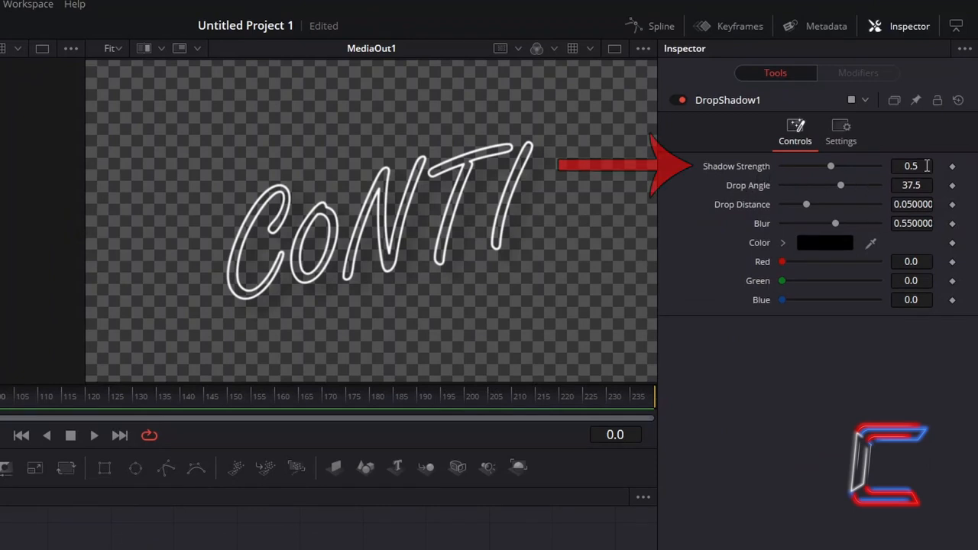
left_click_drag(830, 166, 879, 166)
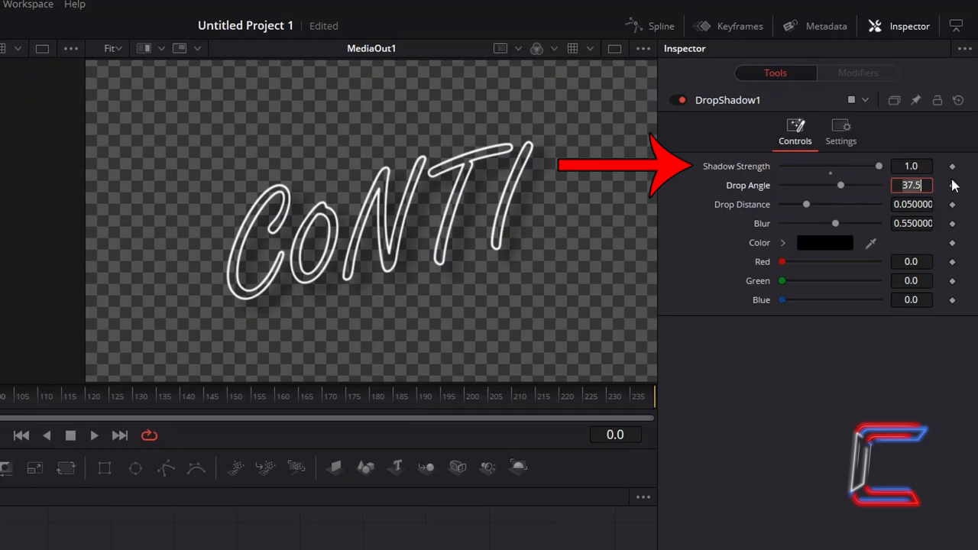
mouse_move(943, 128)
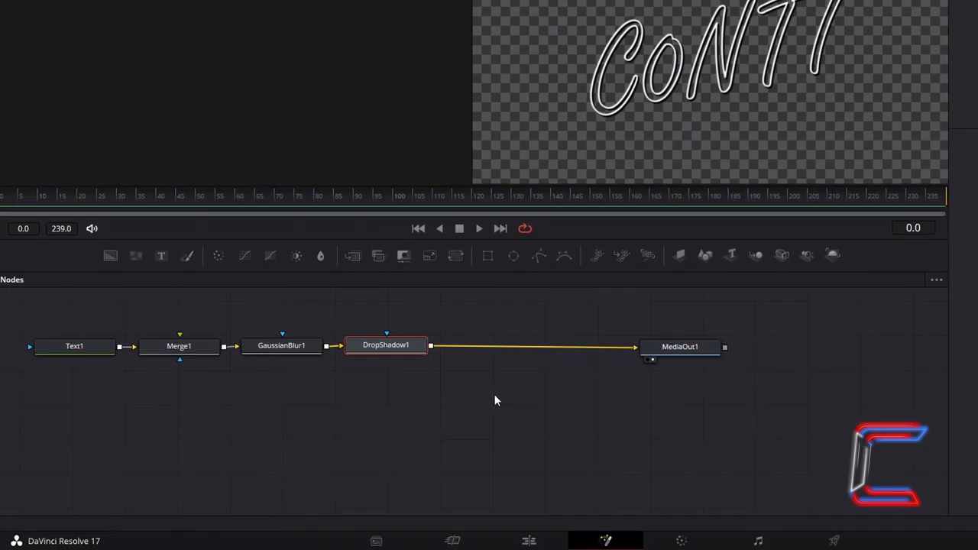
type("Soft Glow")
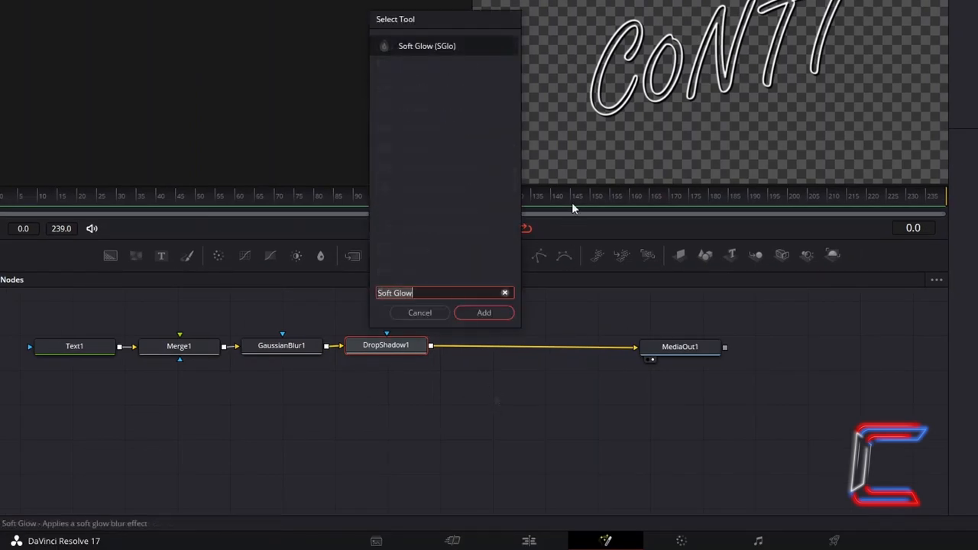
mouse_move(470, 67)
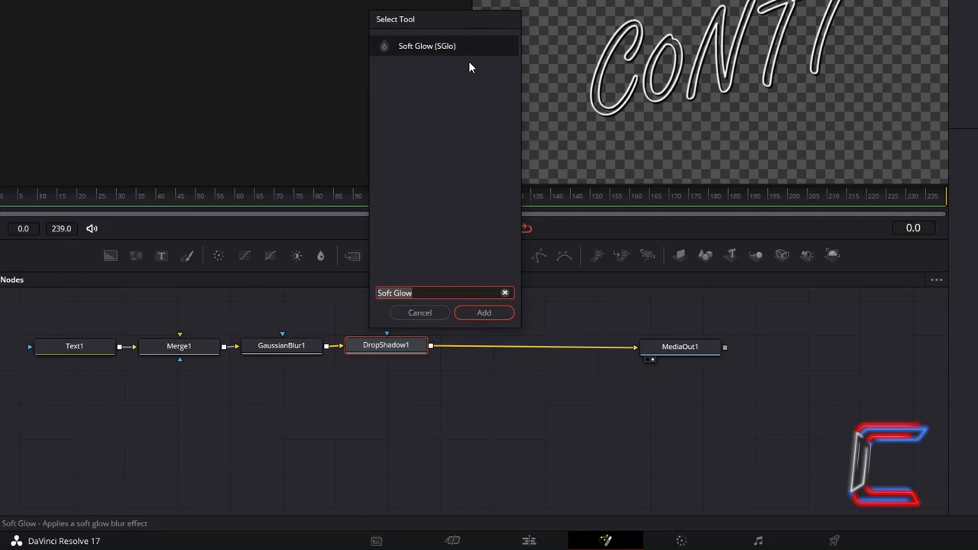
mouse_move(498, 61)
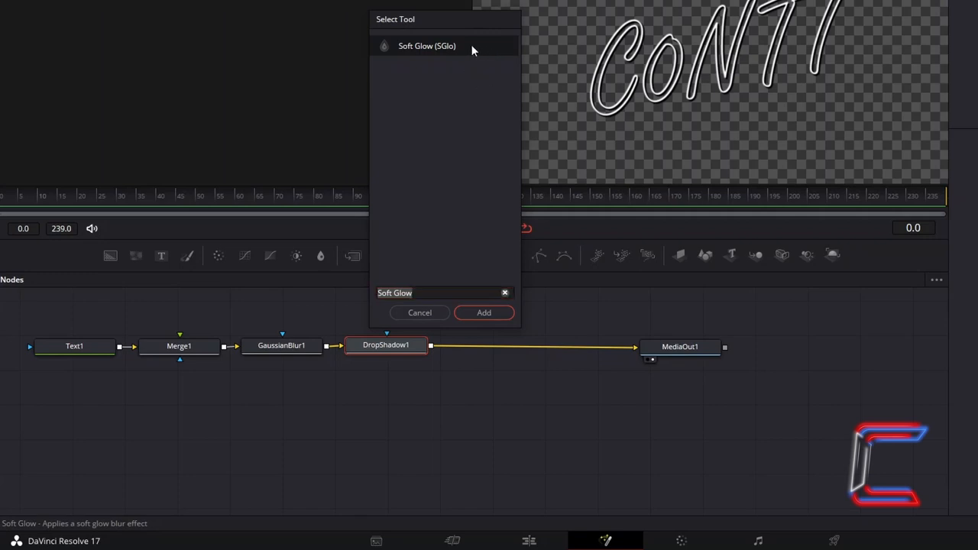
- Add the Soft Glow node after DropShadow1
left_click(483, 312)
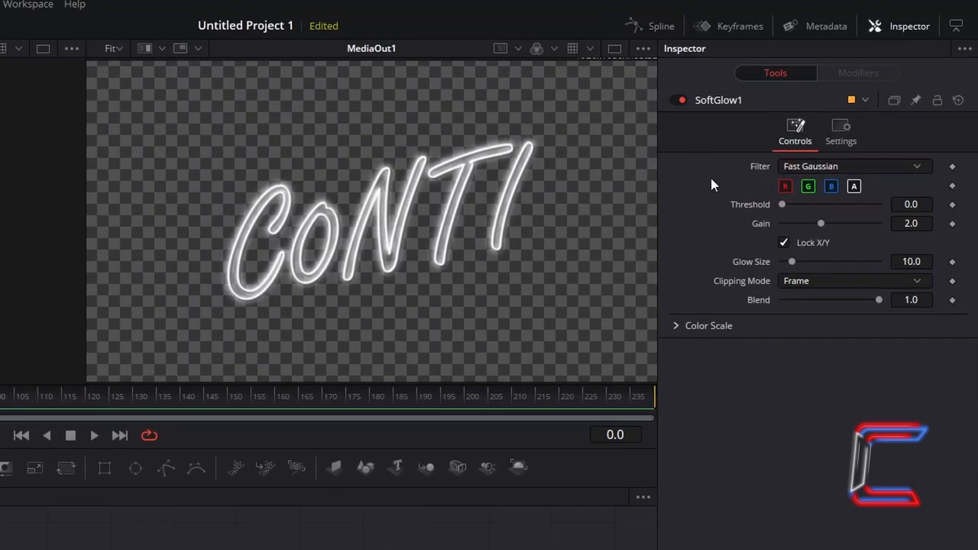
mouse_move(746, 190)
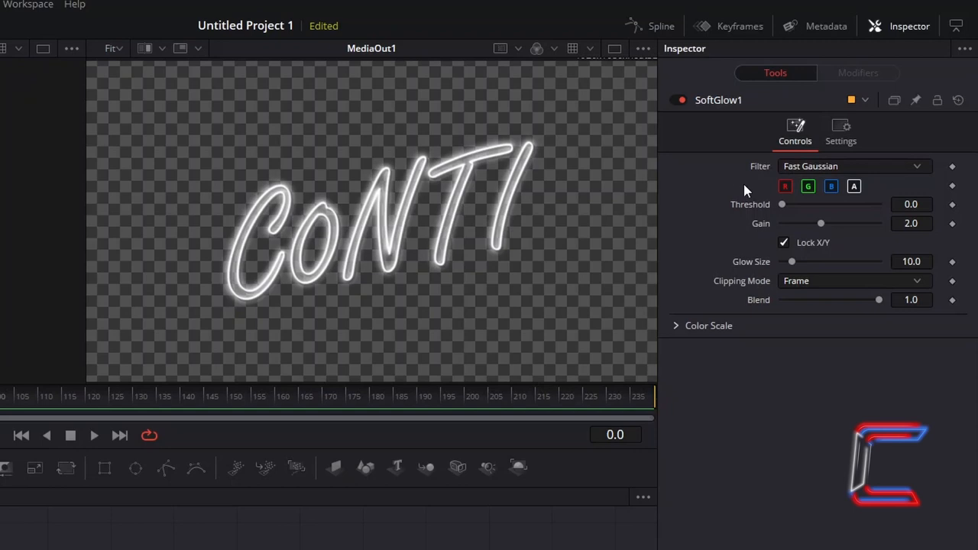
mouse_move(693, 177)
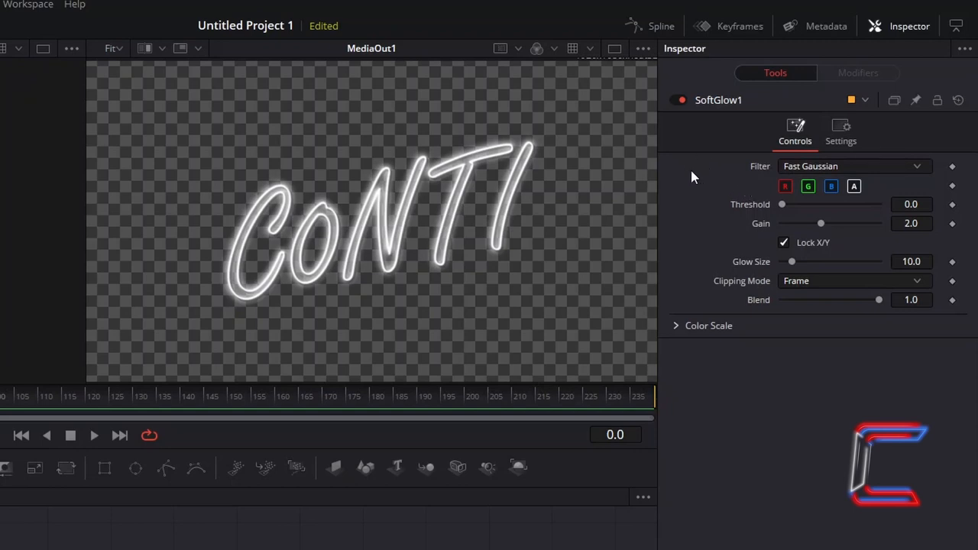
mouse_move(739, 124)
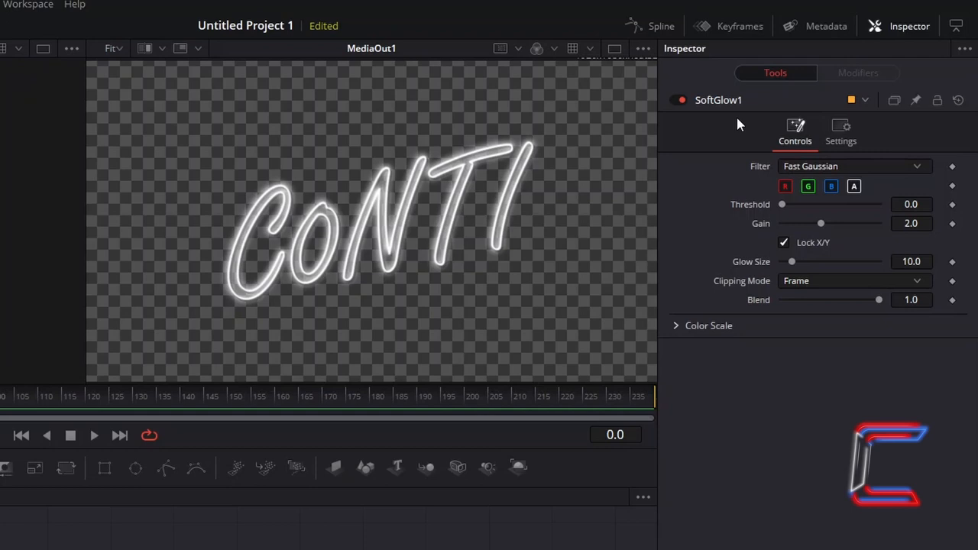
mouse_move(716, 182)
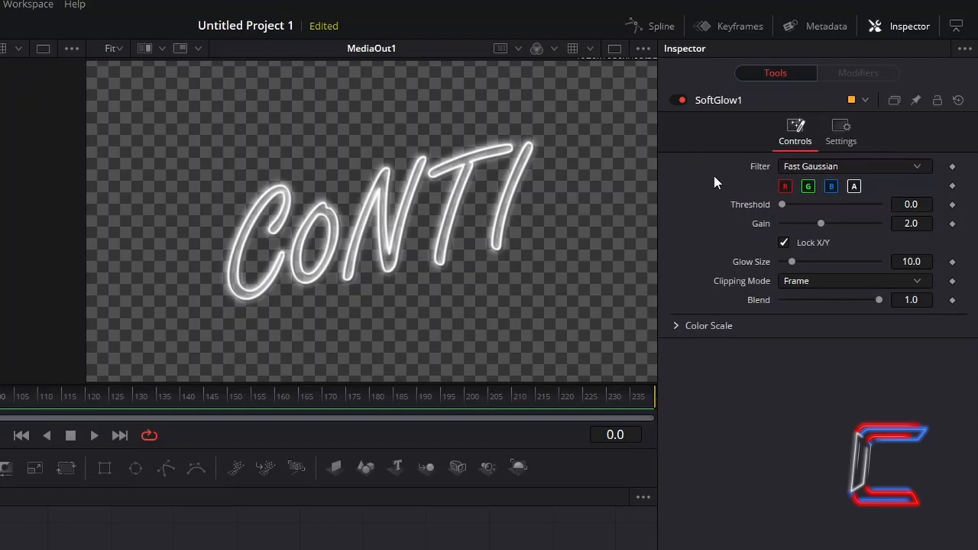
mouse_move(781, 139)
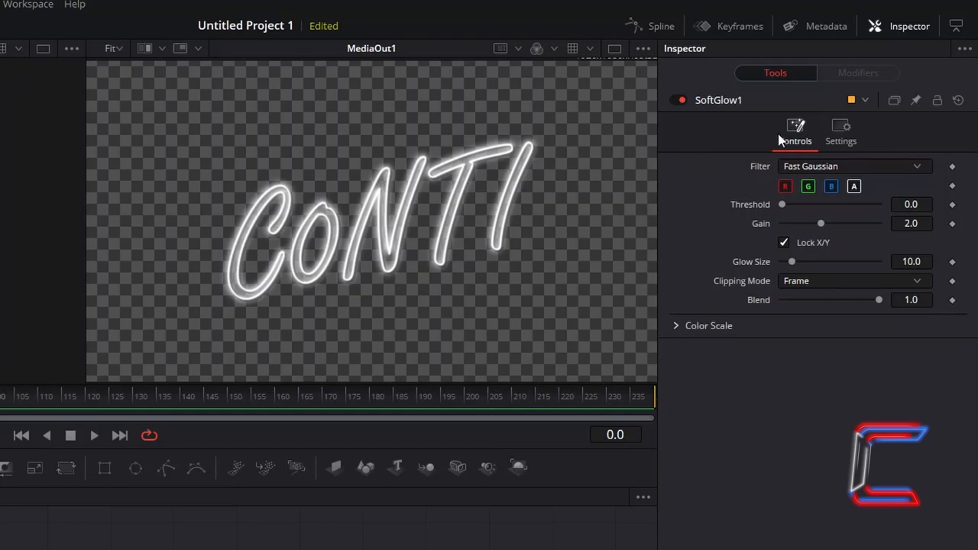
mouse_move(807, 186)
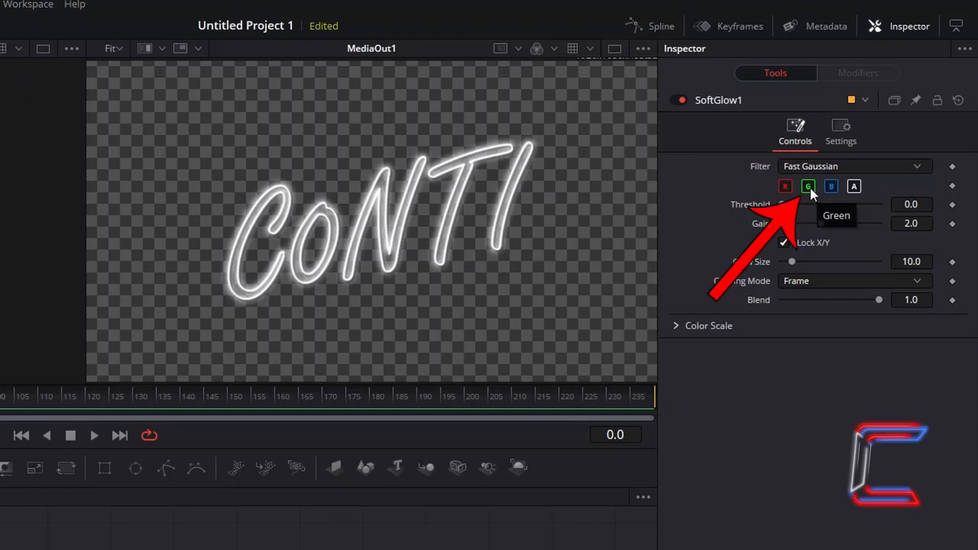
- Turn off SoftGlow1's green channel and set Gain 8.0 and Glow Size 25
left_click(808, 186)
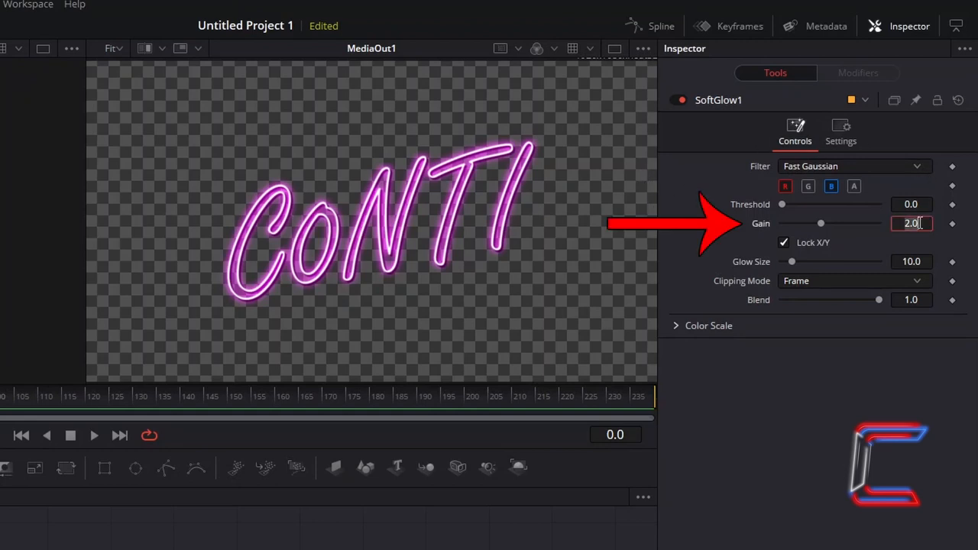
type("8.0")
left_click(911, 262)
type("25")
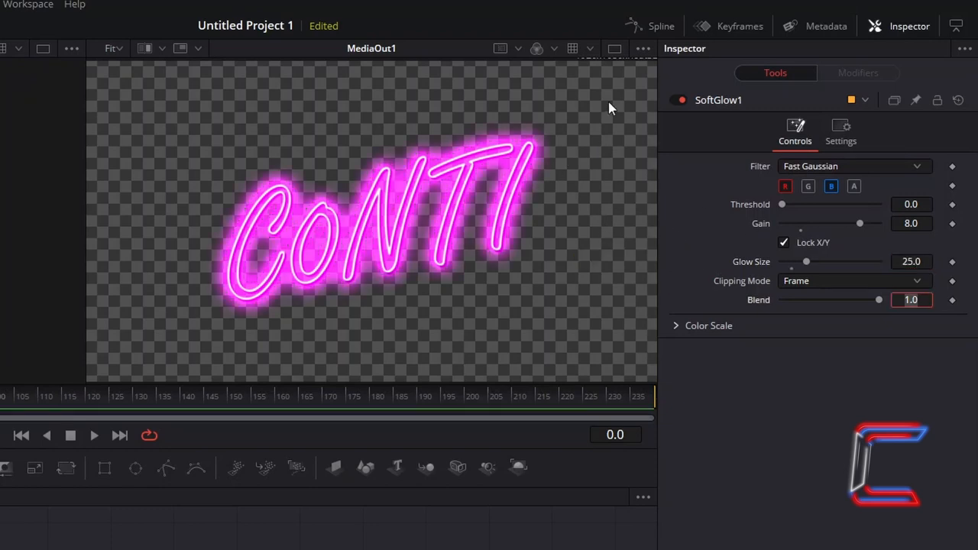
mouse_move(386, 253)
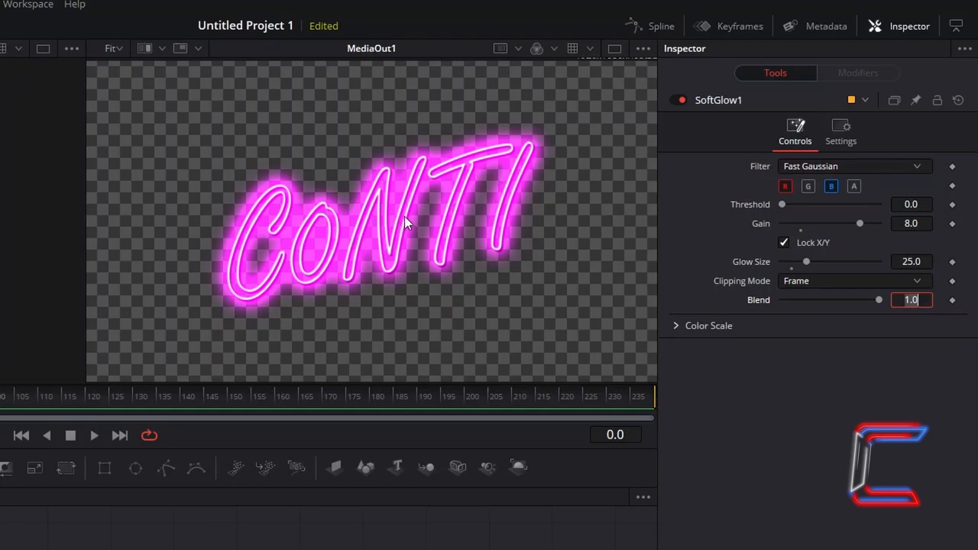
mouse_move(342, 136)
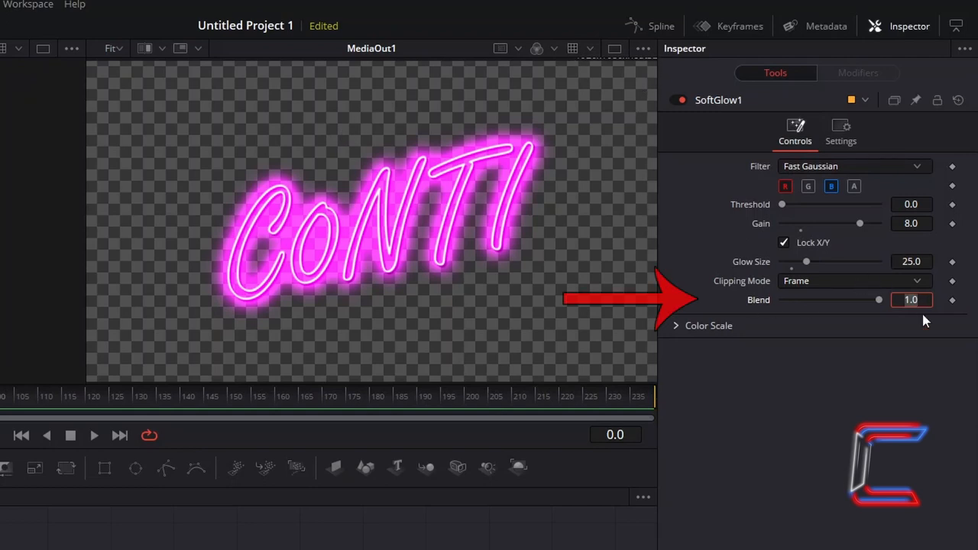
left_click_drag(879, 299, 844, 299)
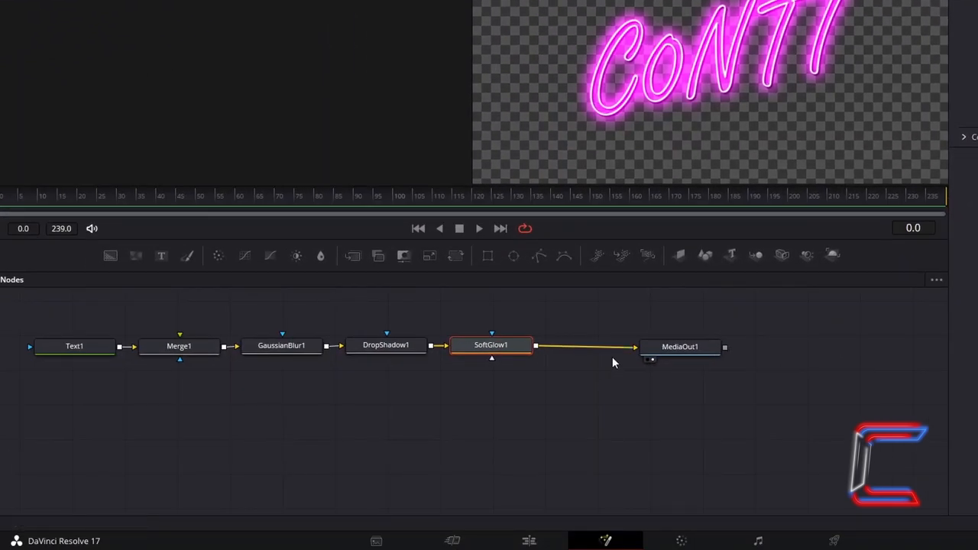
mouse_move(611, 351)
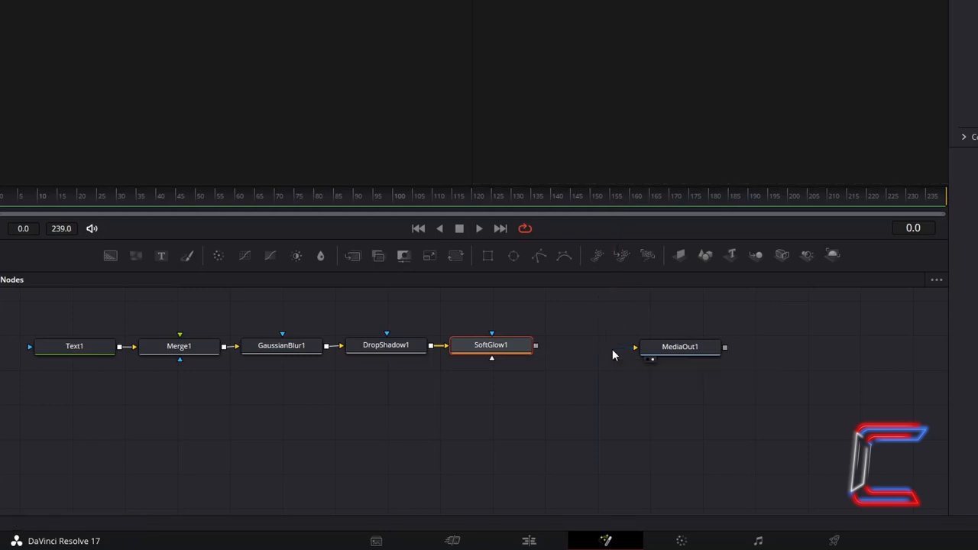
mouse_move(473, 415)
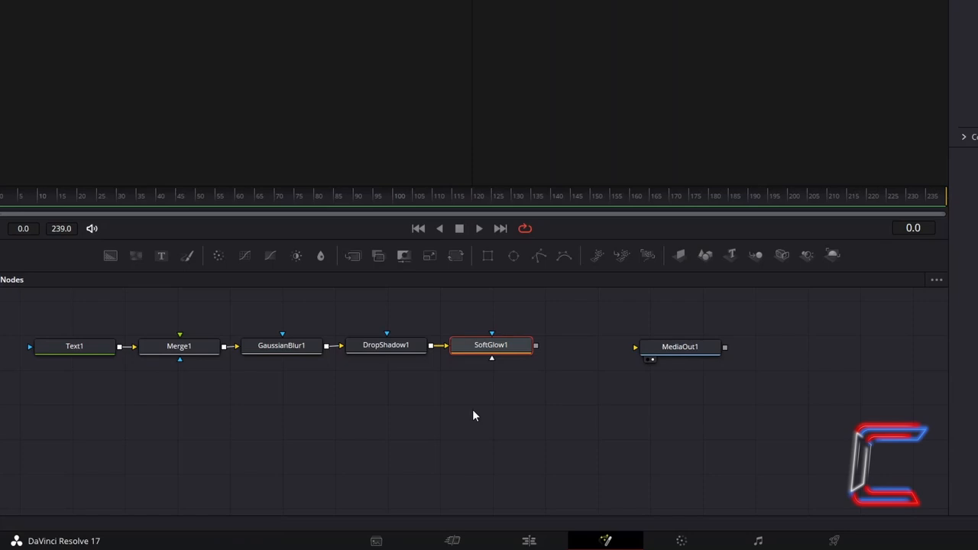
mouse_move(545, 394)
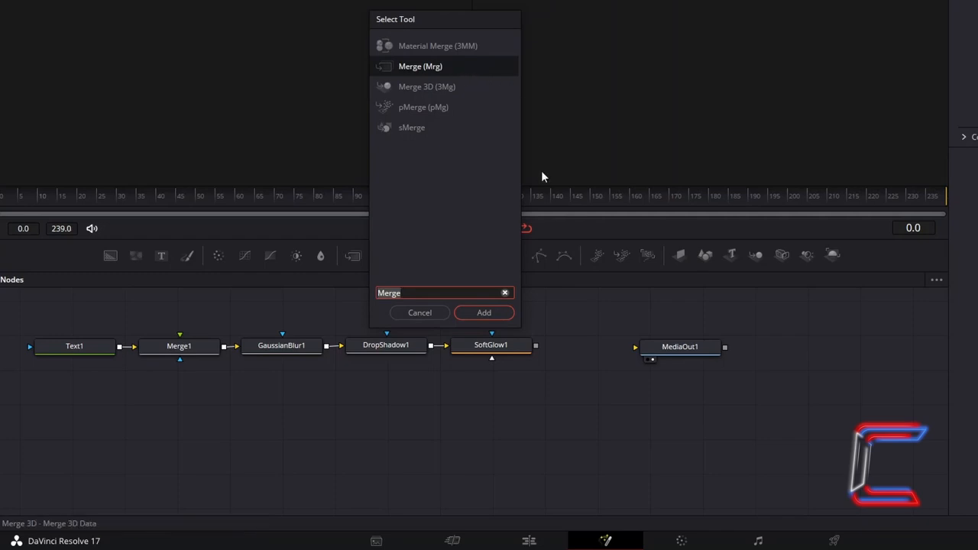
- Add a second Merge node to the Fusion composition
left_click(483, 313)
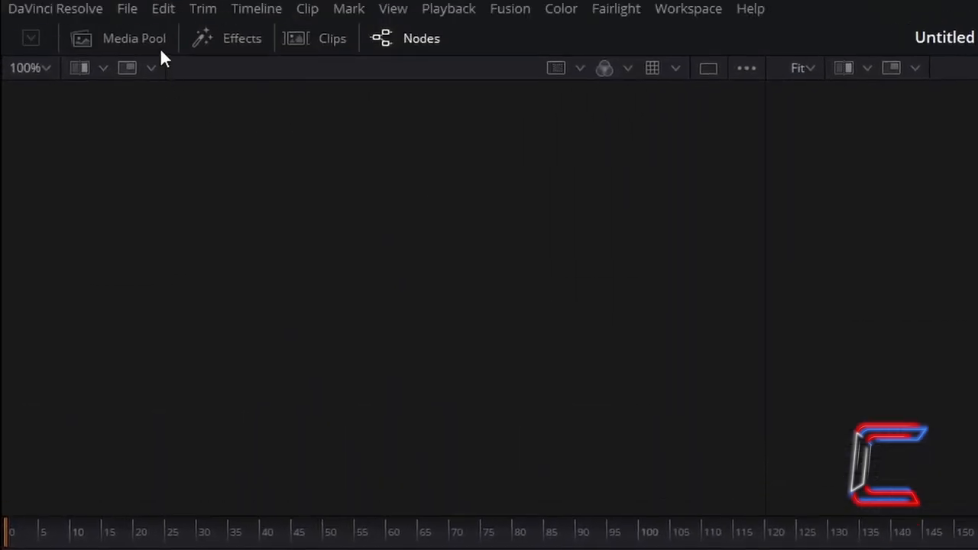
- Add a BrightnessContrast1 node linked after the MediaIn1 brick wall clip
left_click(133, 38)
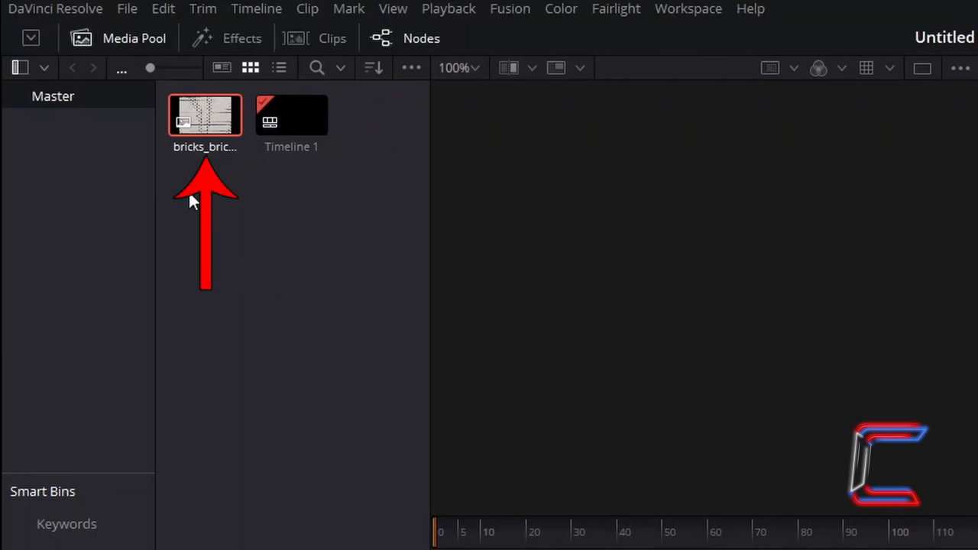
mouse_move(98, 128)
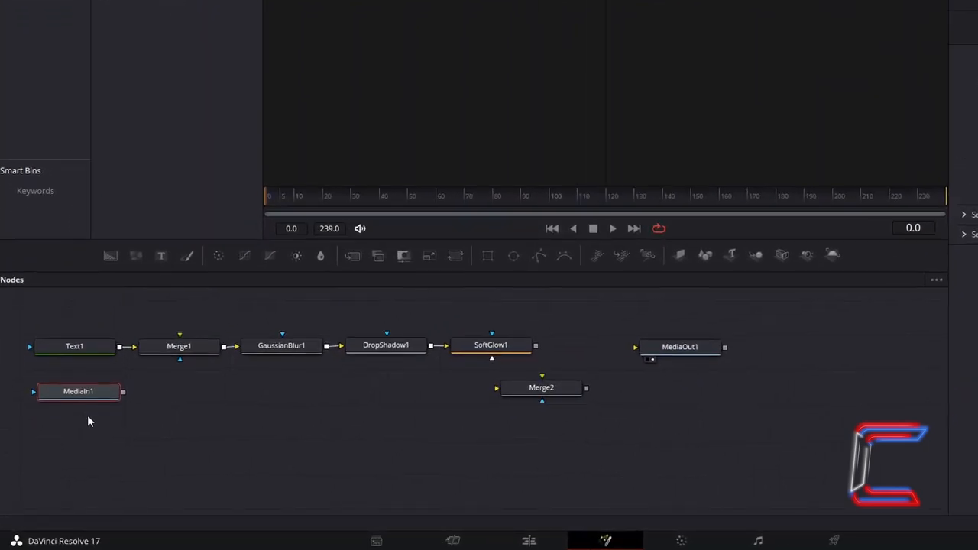
mouse_move(107, 430)
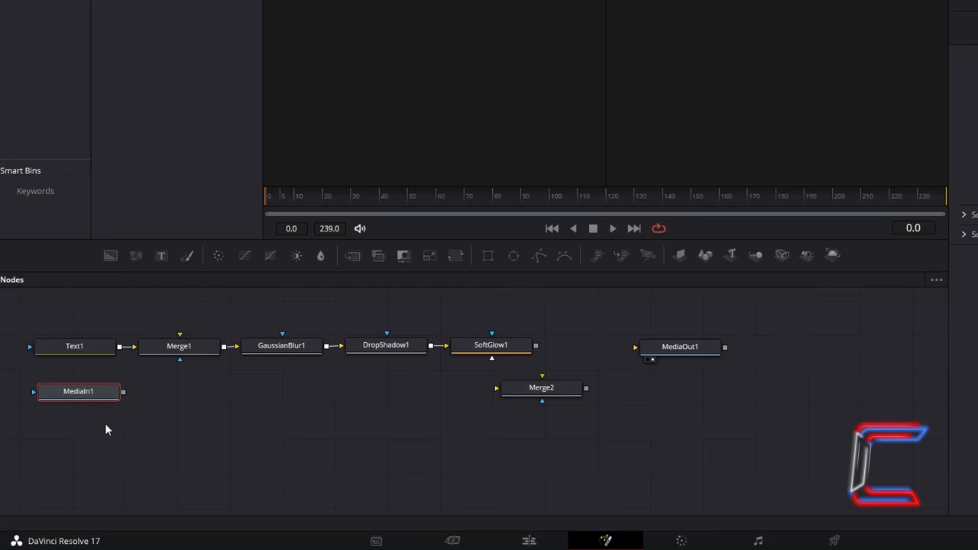
mouse_move(198, 402)
type("Brightness / Contrast")
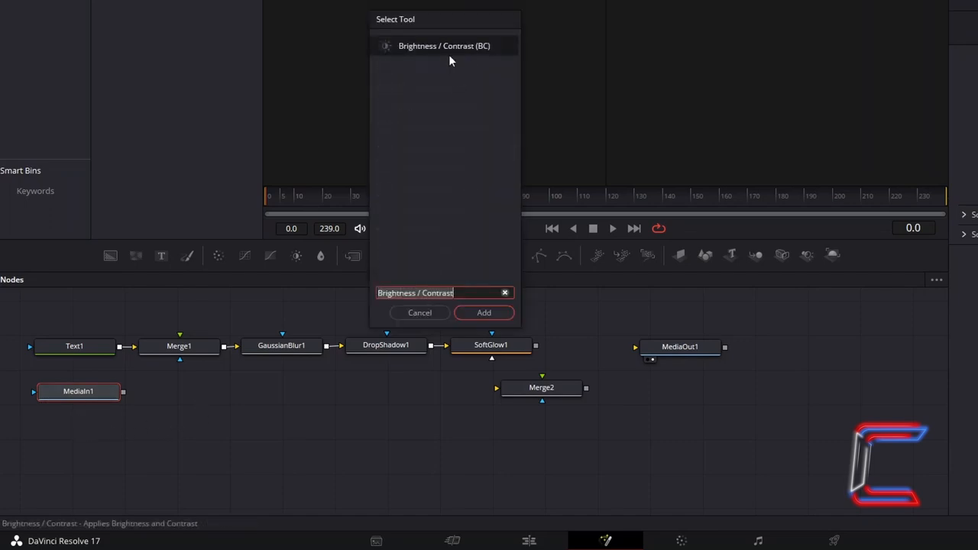
left_click(484, 312)
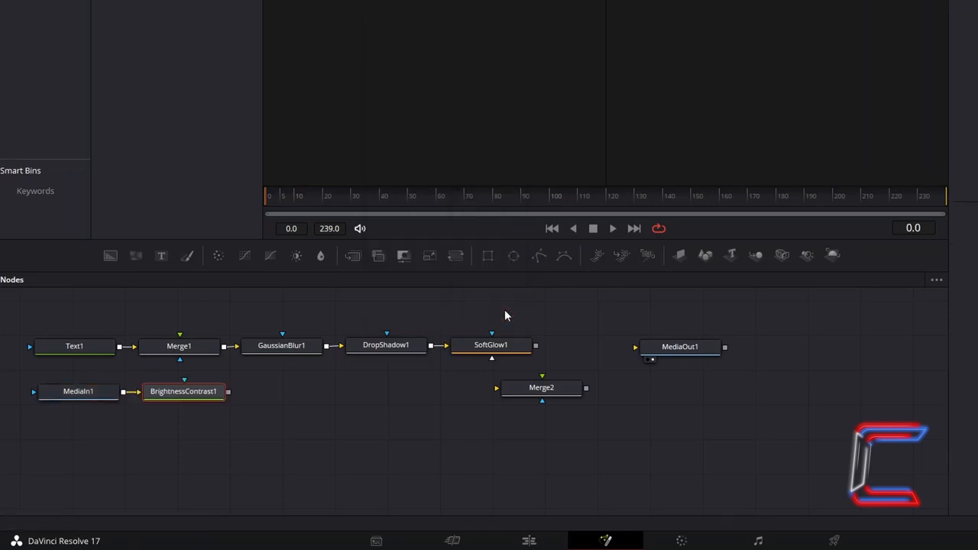
mouse_move(327, 407)
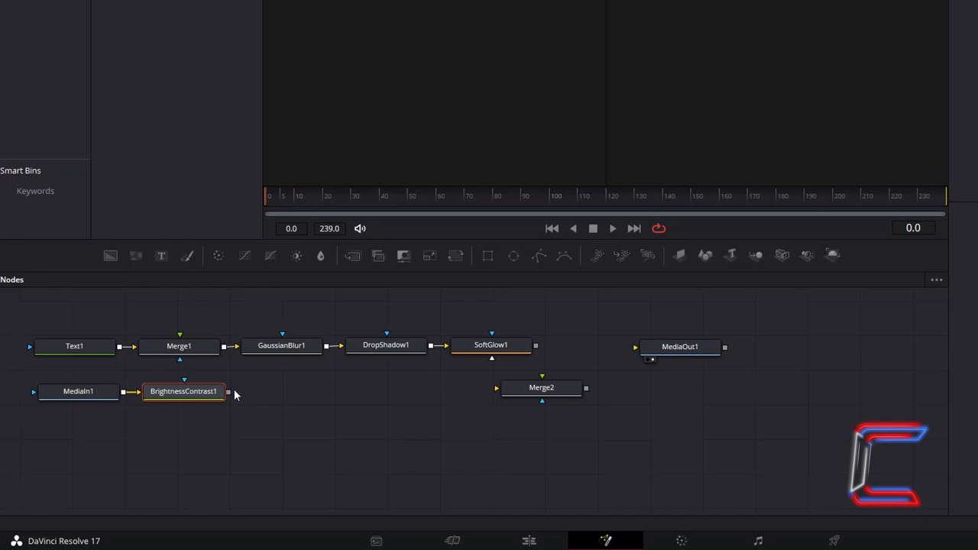
- Wire BrightnessContrast1 to Merge2 background, SoftGlow1 to foreground, and Merge2 to MediaOut1
left_click_drag(228, 391, 409, 416)
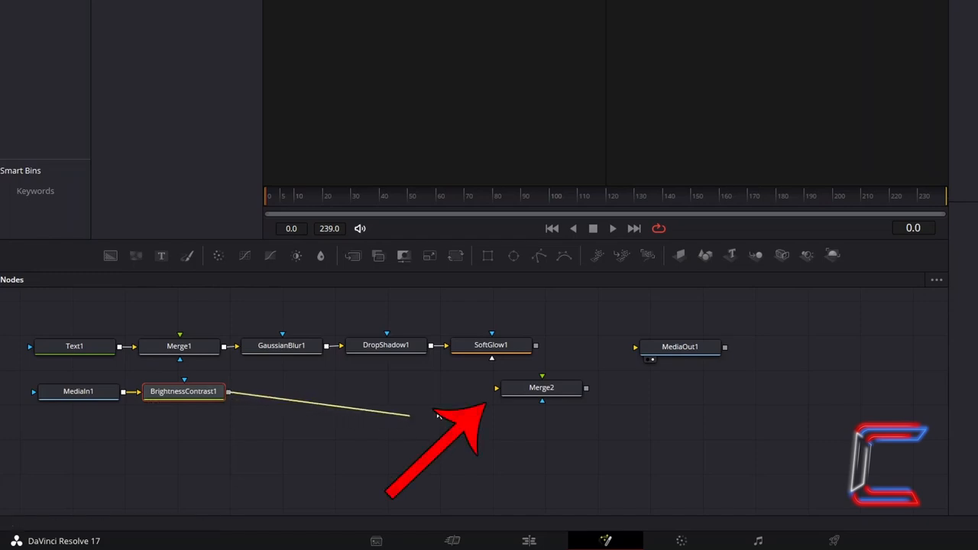
left_click_drag(228, 391, 510, 393)
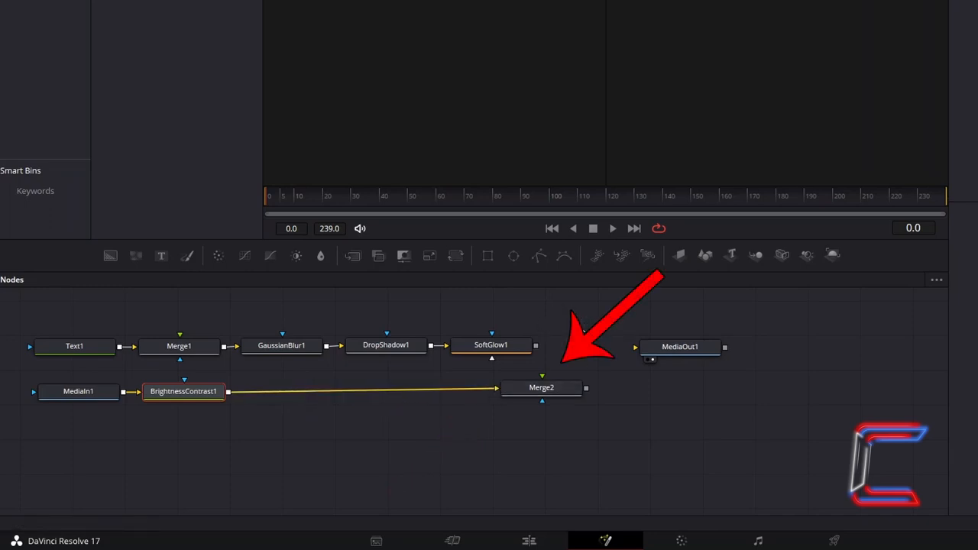
mouse_move(579, 361)
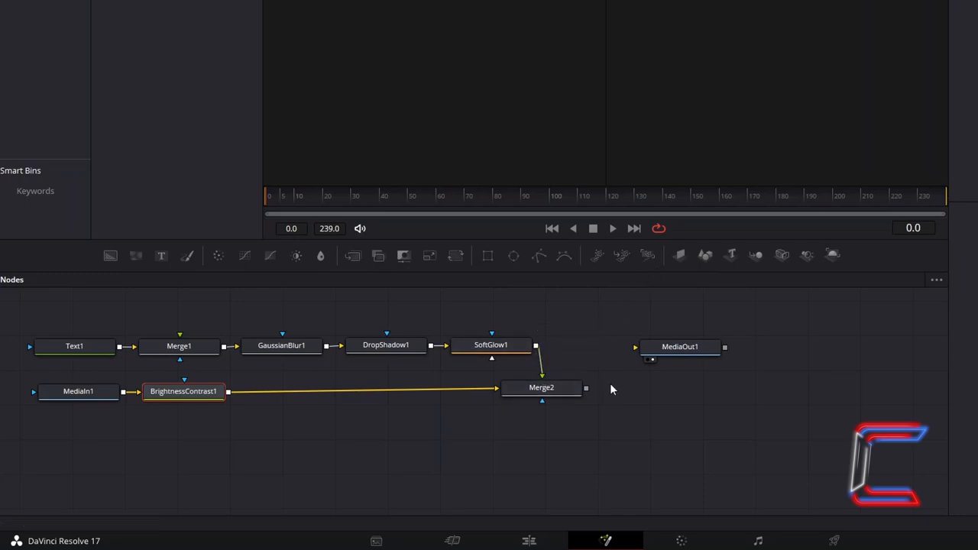
left_click_drag(585, 388, 632, 359)
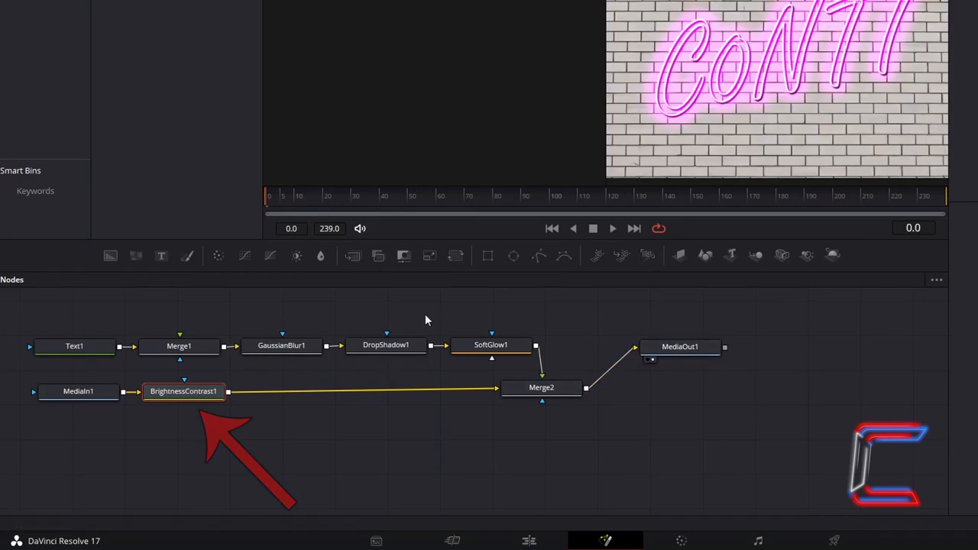
mouse_move(764, 118)
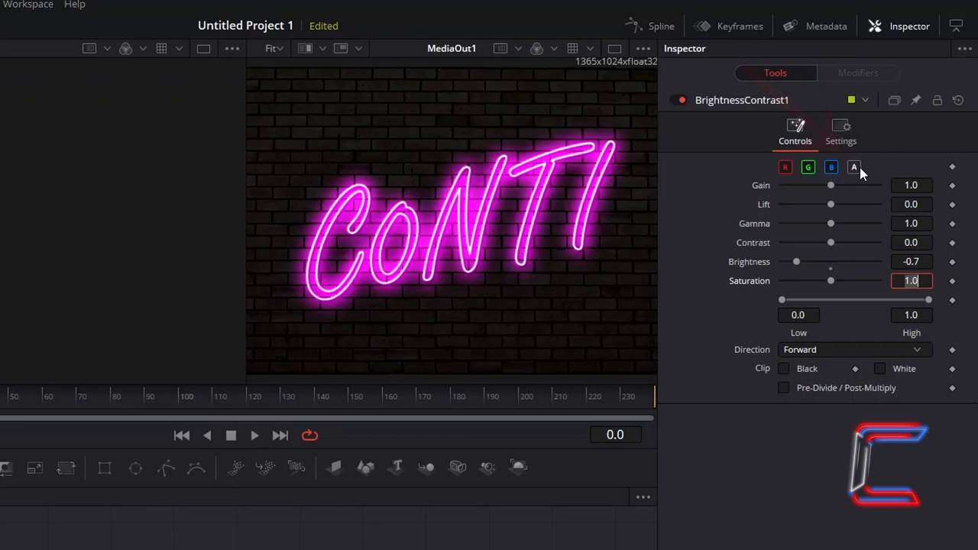
- Set BrightnessContrast1 Brightness to -0.7 in the Inspector
left_click(853, 166)
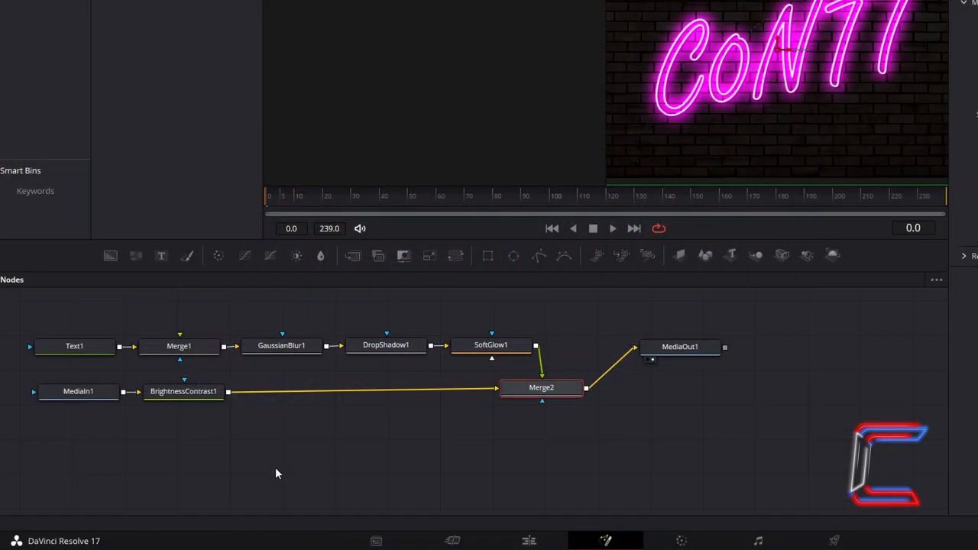
- Copy the Text1 CONTI node and paste it into the Nodes panel as Text1_1
left_click(74, 346)
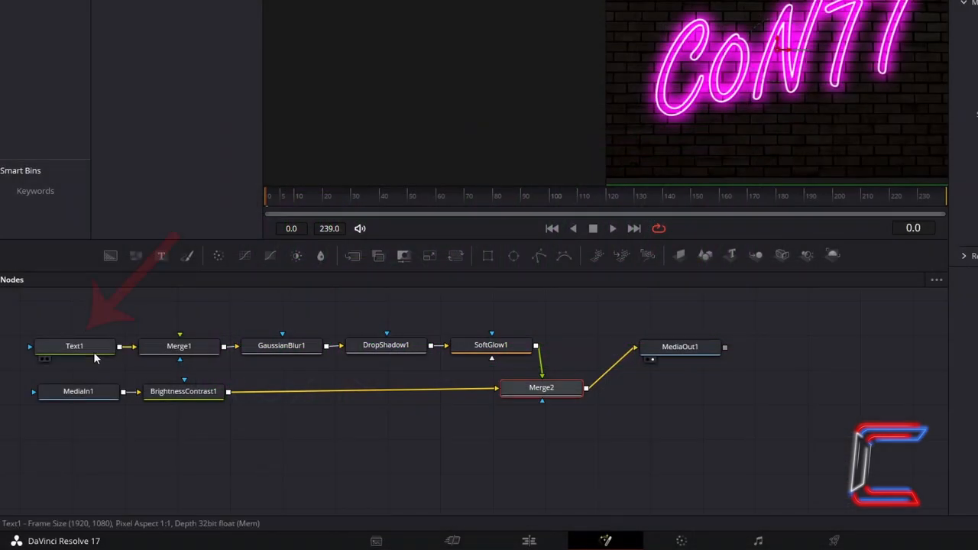
key("ctrl+c")
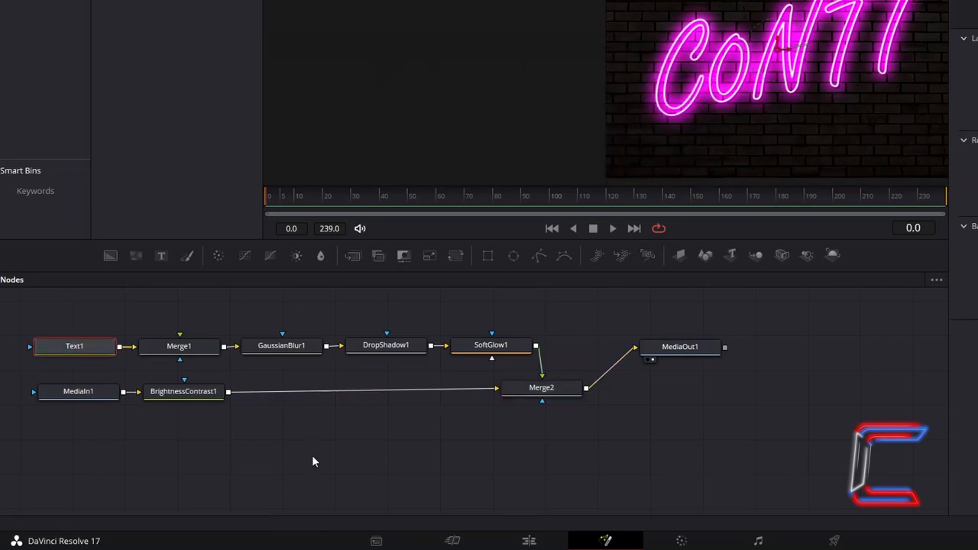
mouse_move(99, 313)
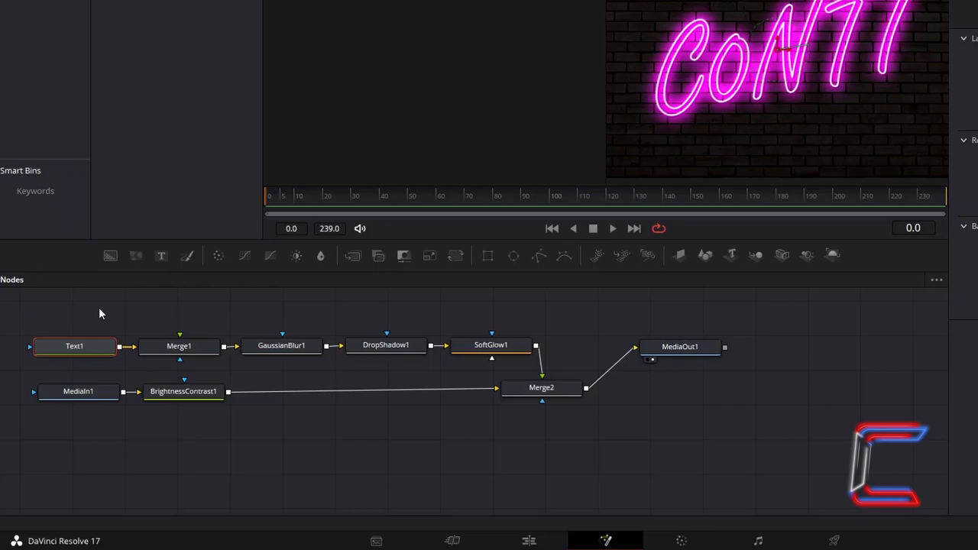
key("ctrl+v")
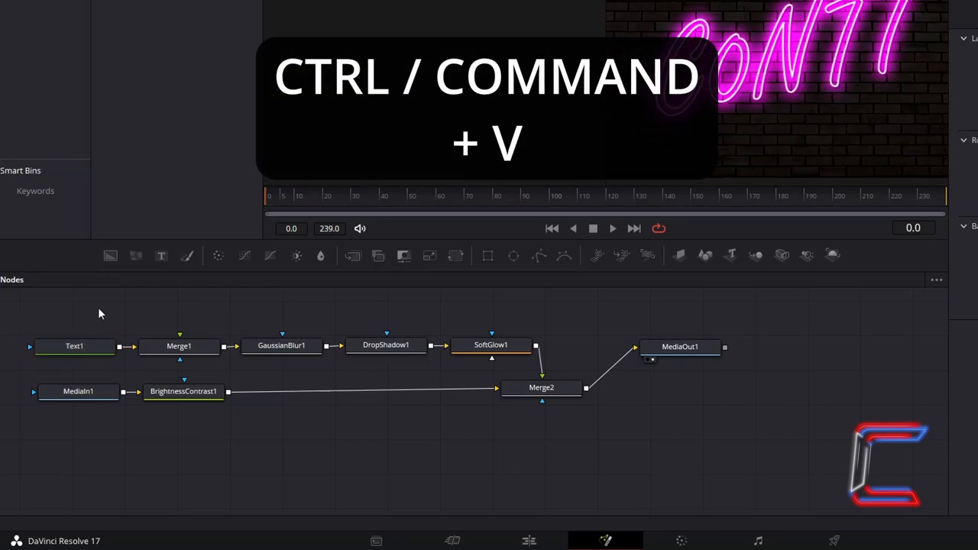
key("ctrl+v")
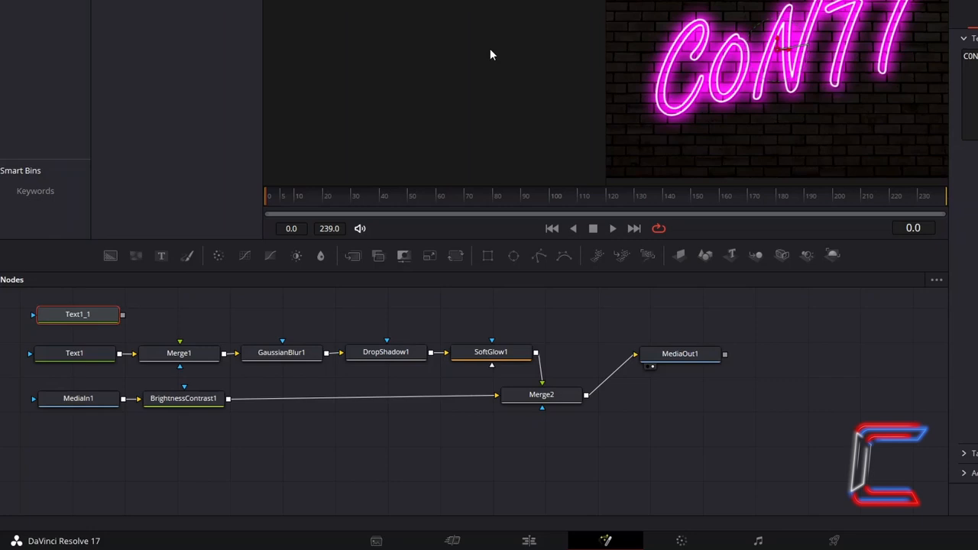
mouse_move(397, 185)
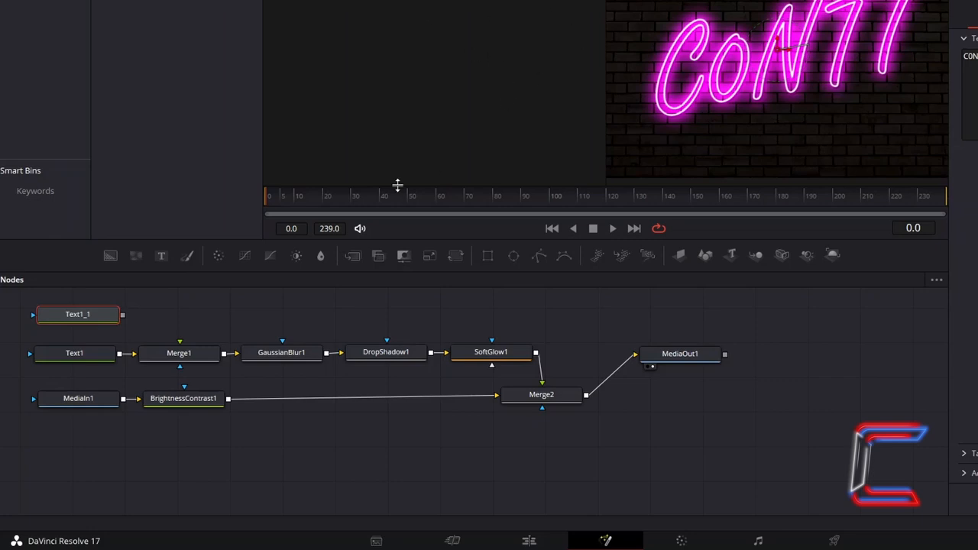
mouse_move(225, 305)
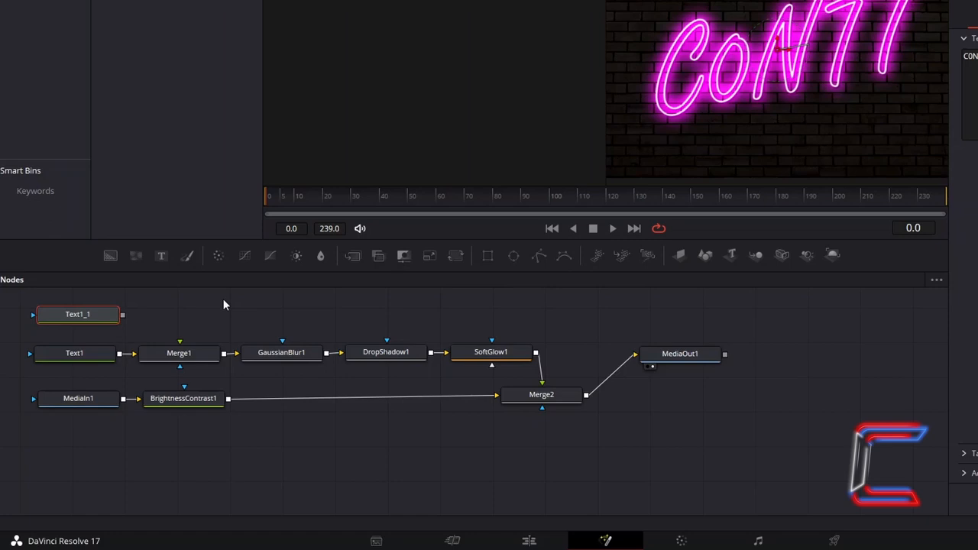
mouse_move(180, 309)
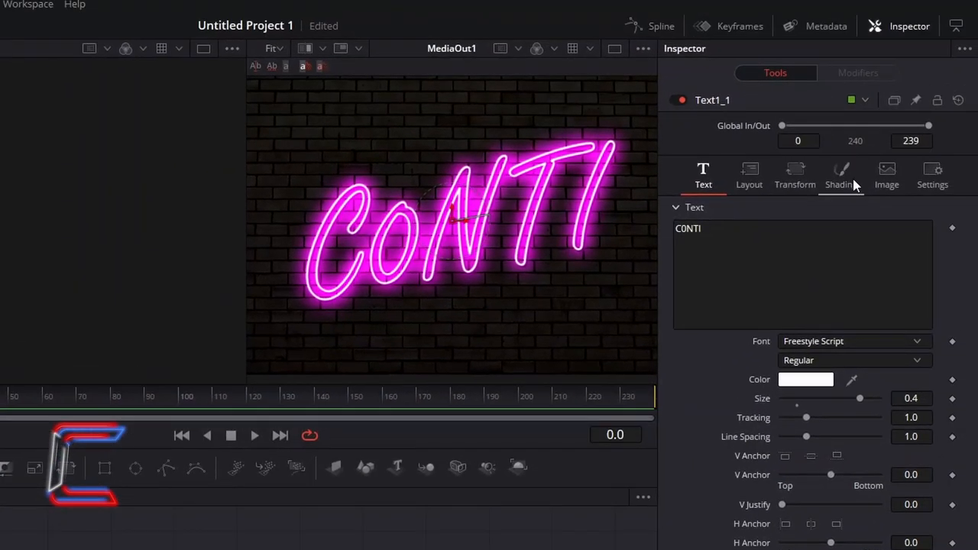
- Keyframe Text1_1's white Shading fill colour at frame 23
left_click(841, 176)
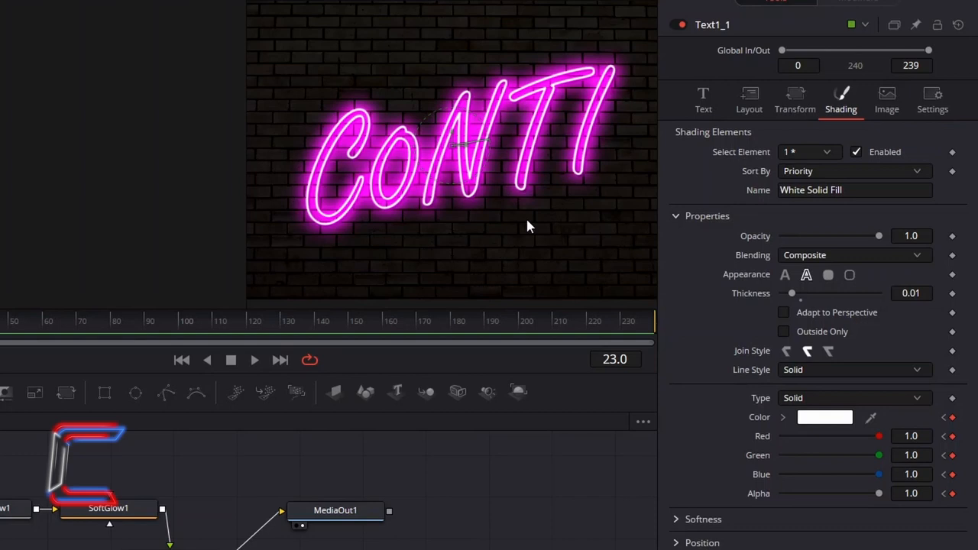
mouse_move(308, 124)
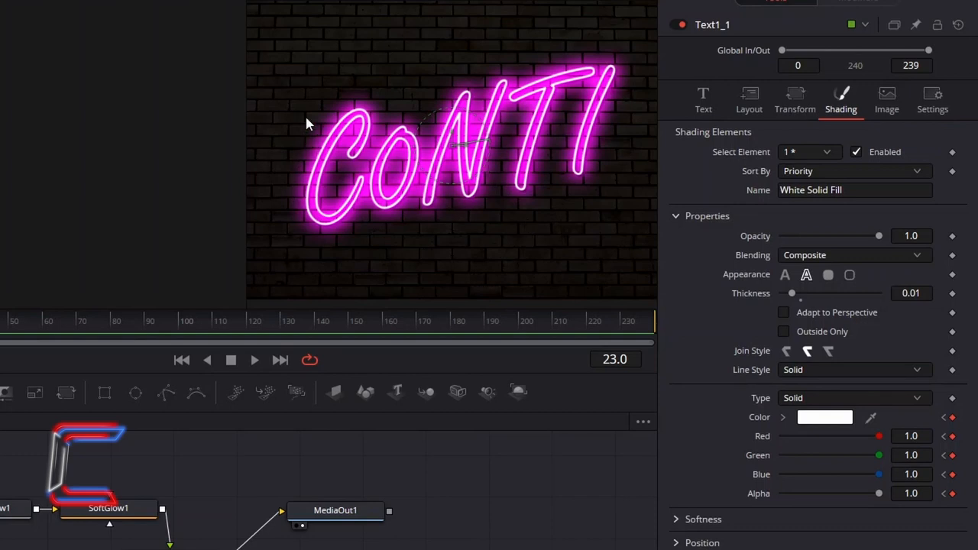
mouse_move(632, 372)
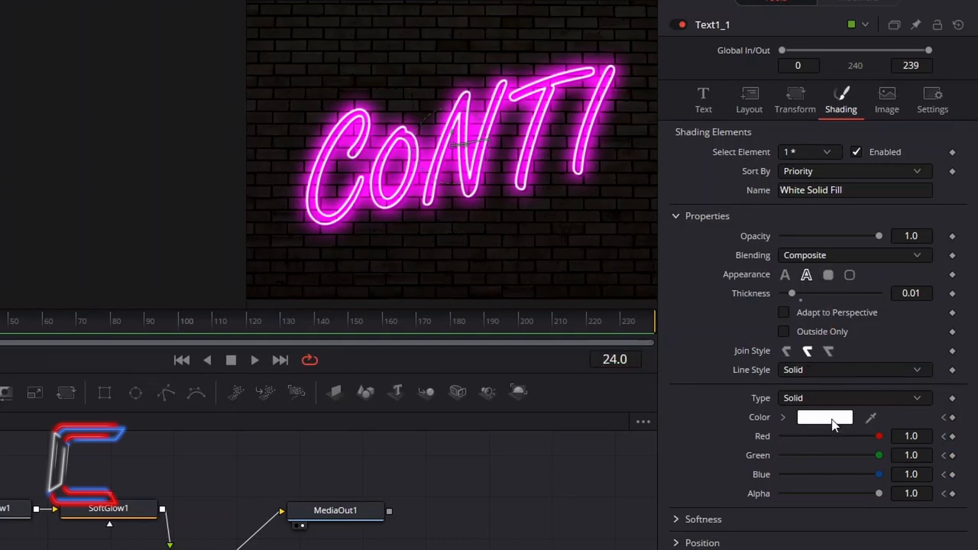
- Keyframe the duplicate text's fill colour as dark grey at frame 24
left_click(824, 417)
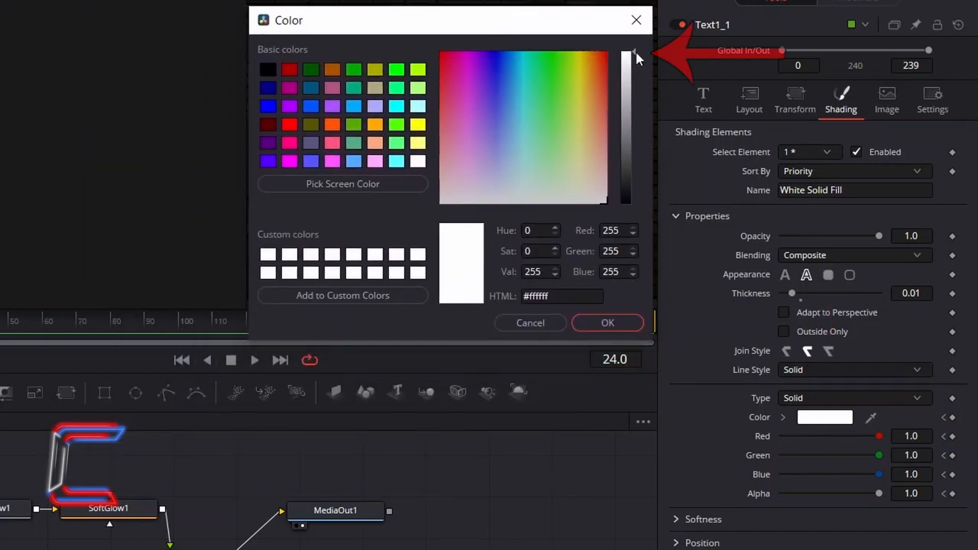
left_click_drag(625, 55, 625, 61)
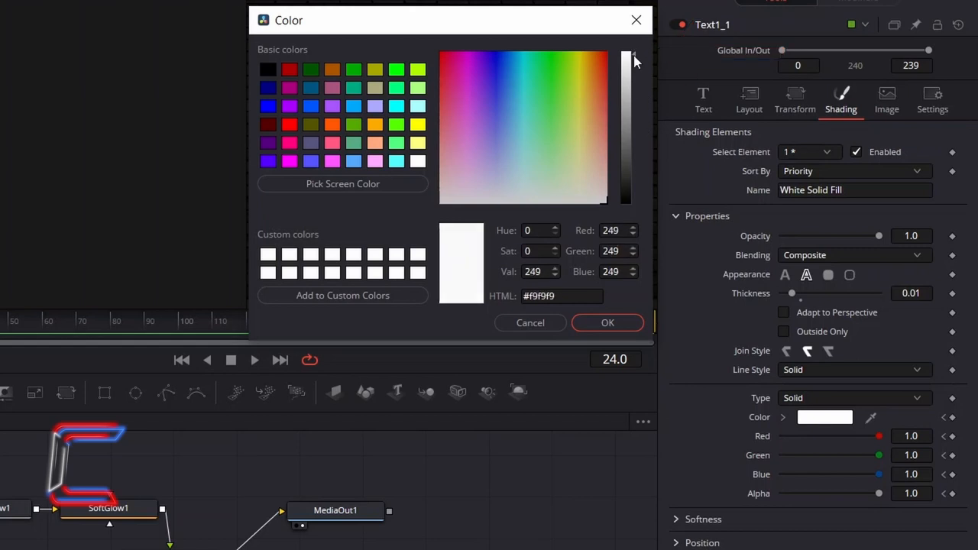
left_click_drag(625, 61, 625, 184)
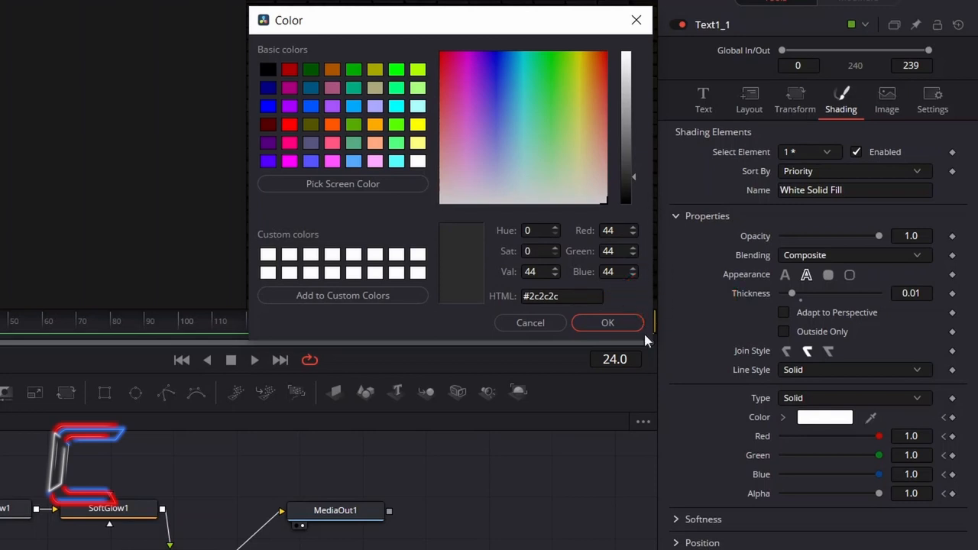
left_click(607, 323)
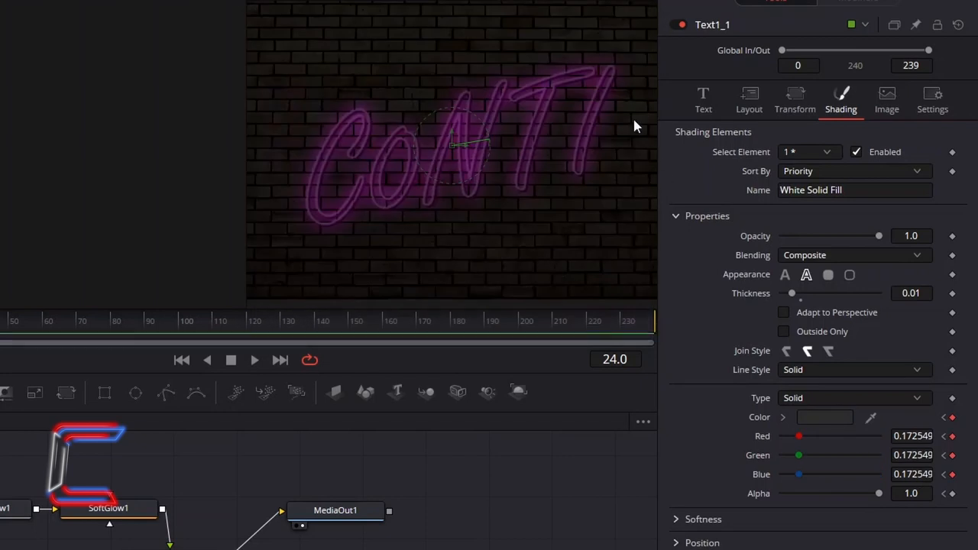
mouse_move(475, 391)
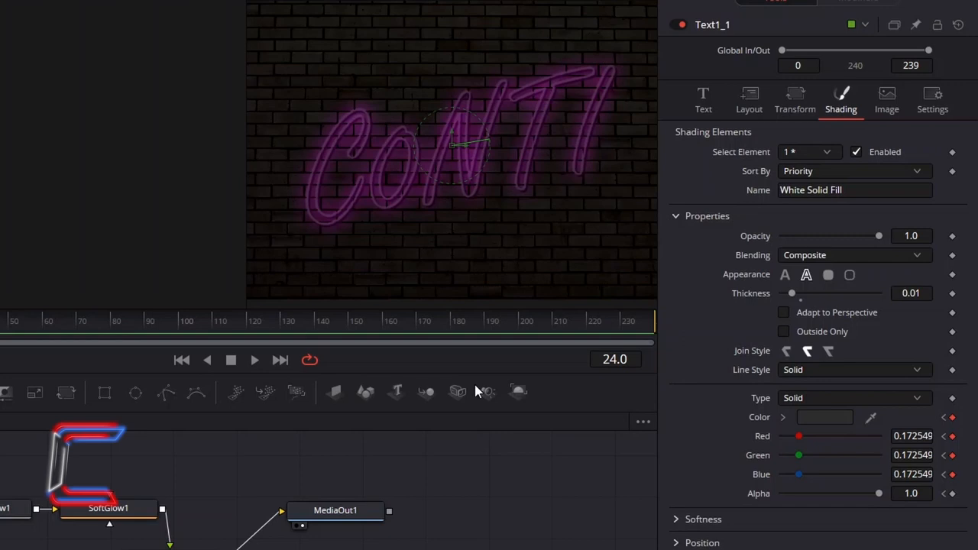
mouse_move(632, 376)
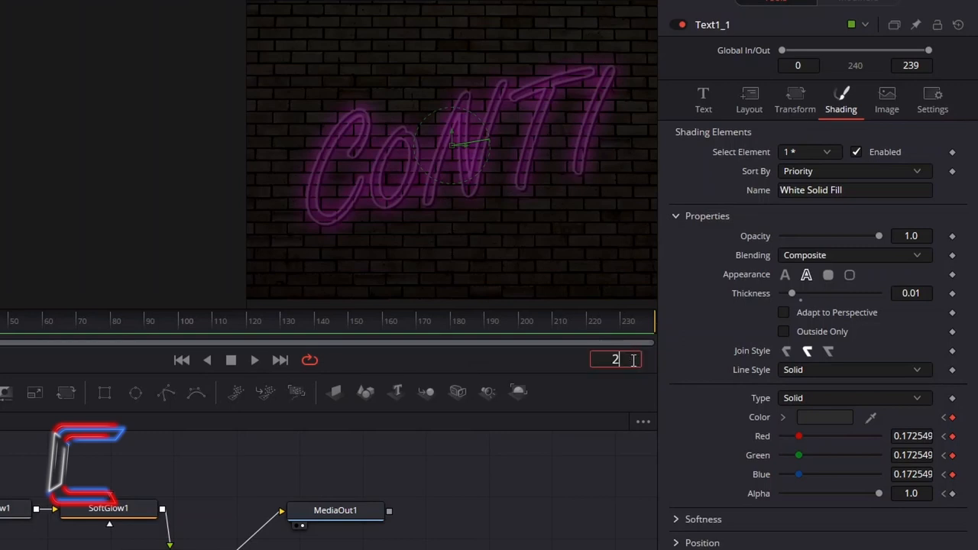
- Keyframe the fill back to white (#ffffff) at frame 27
type("26.0")
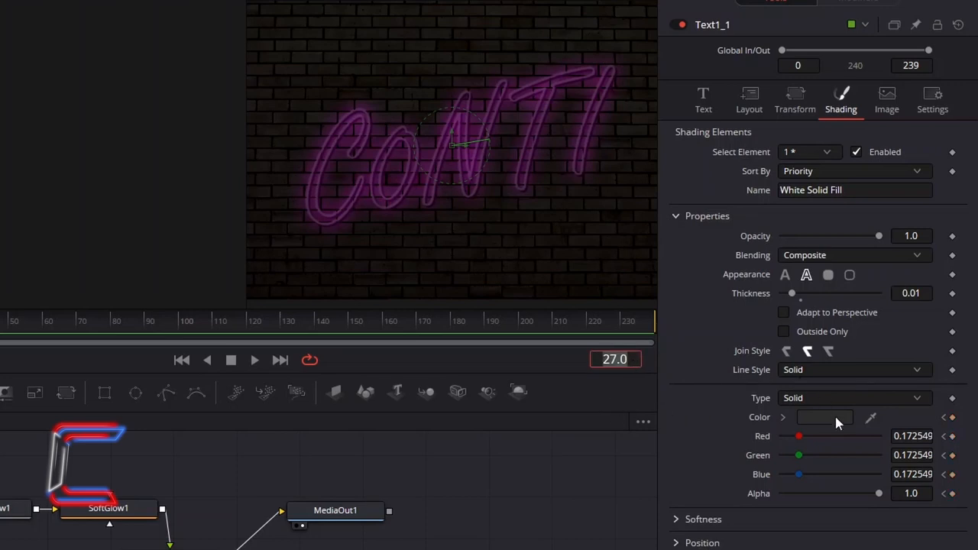
left_click(823, 417)
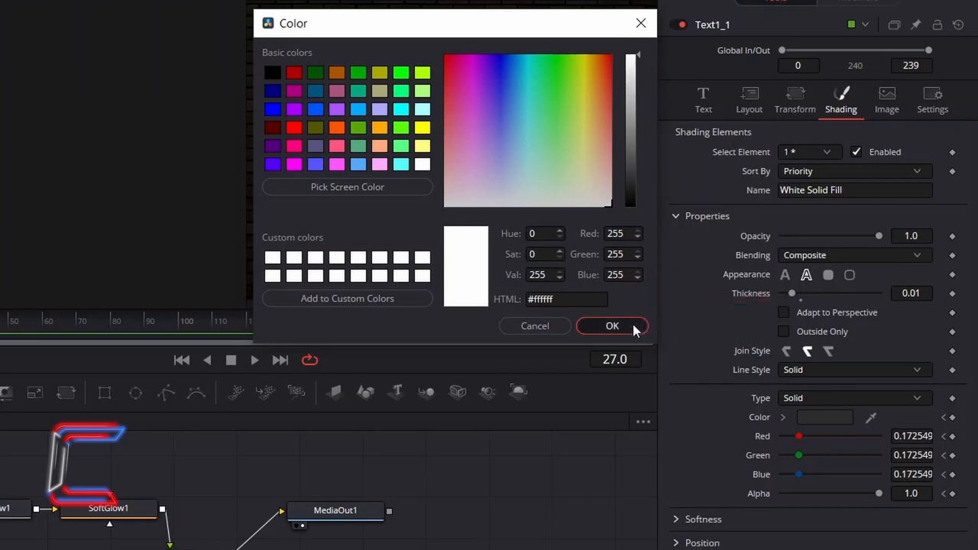
left_click(612, 325)
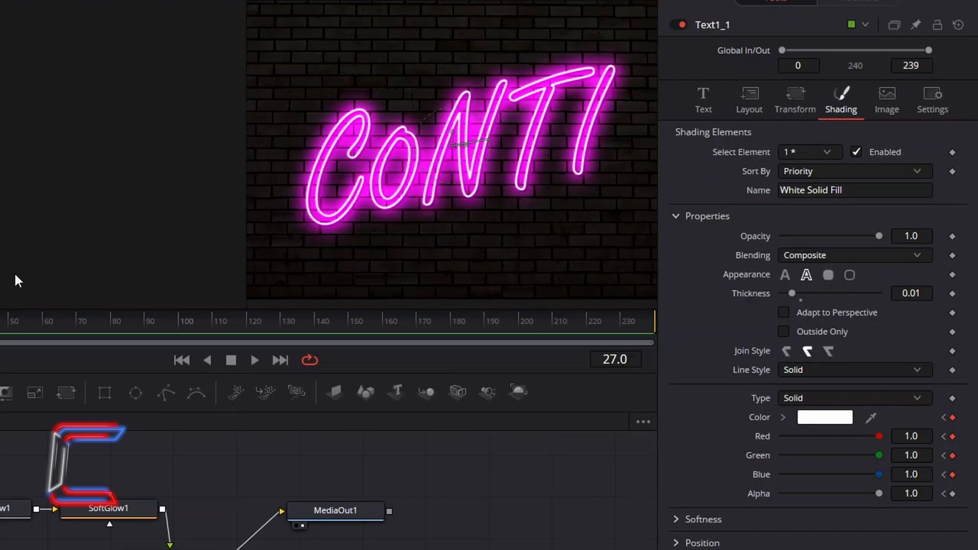
mouse_move(4, 206)
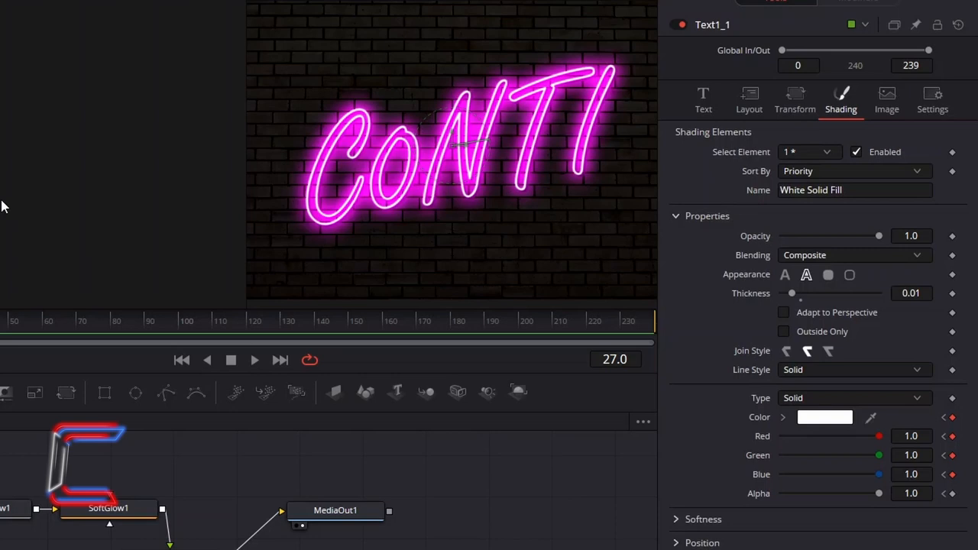
mouse_move(12, 236)
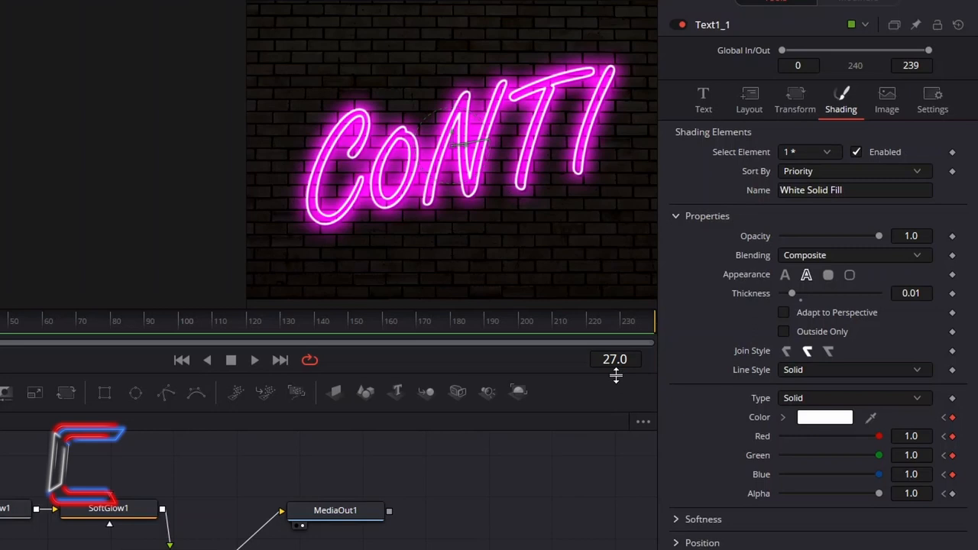
- Keyframe the fill as dark grey (#2c2c2c) at frame 40
left_click(615, 359)
type("39")
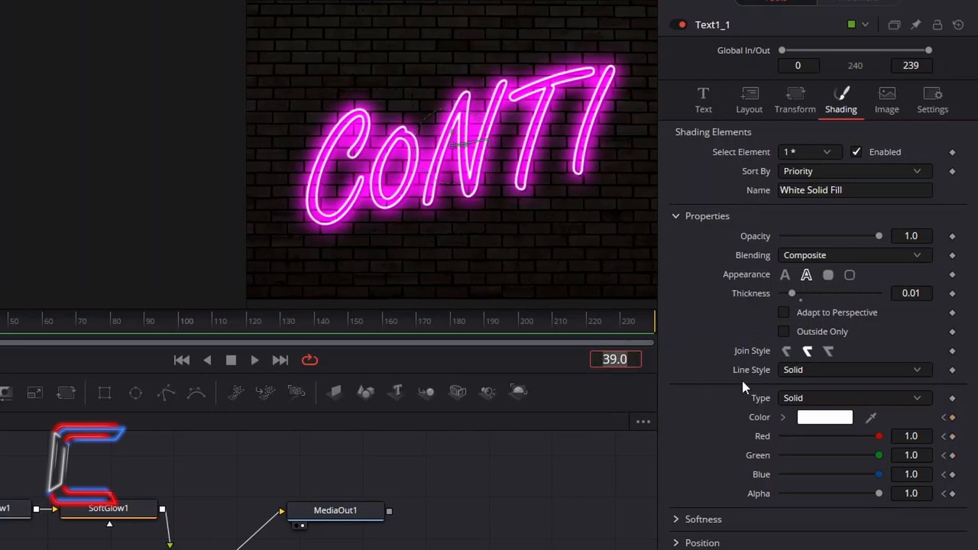
mouse_move(585, 366)
type("40")
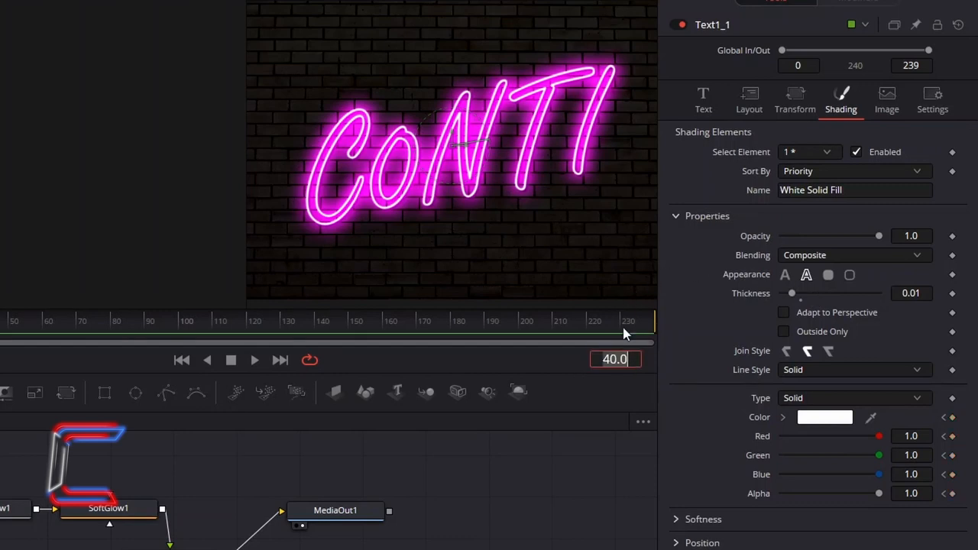
left_click(824, 417)
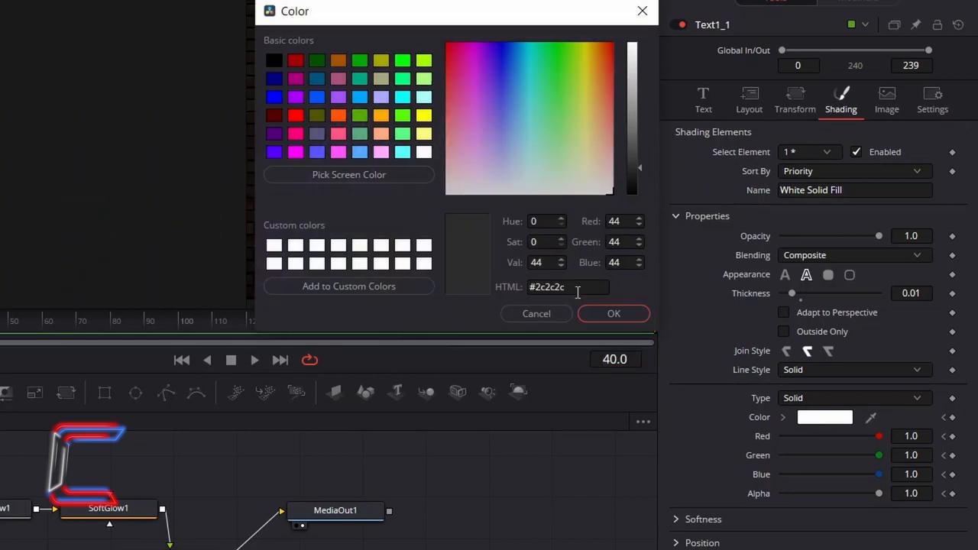
mouse_move(613, 313)
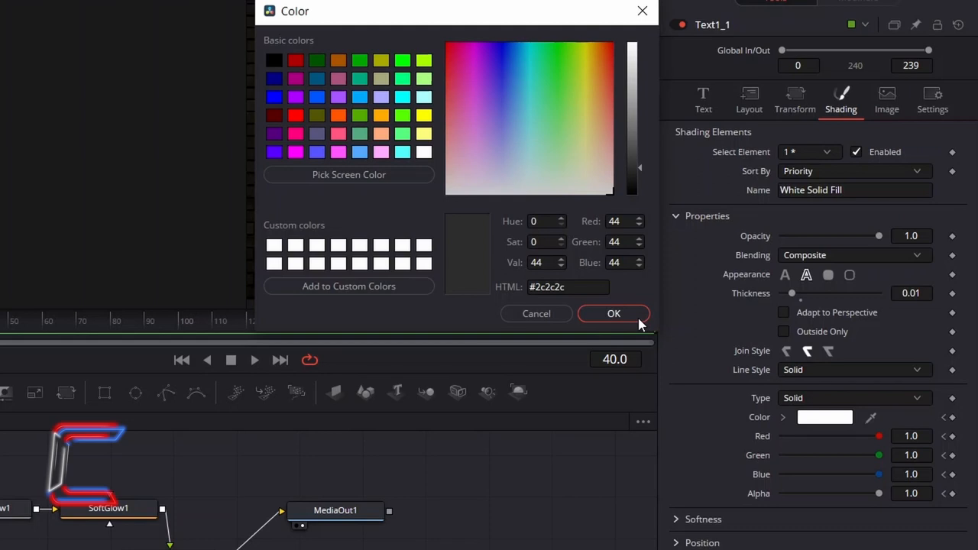
mouse_move(631, 321)
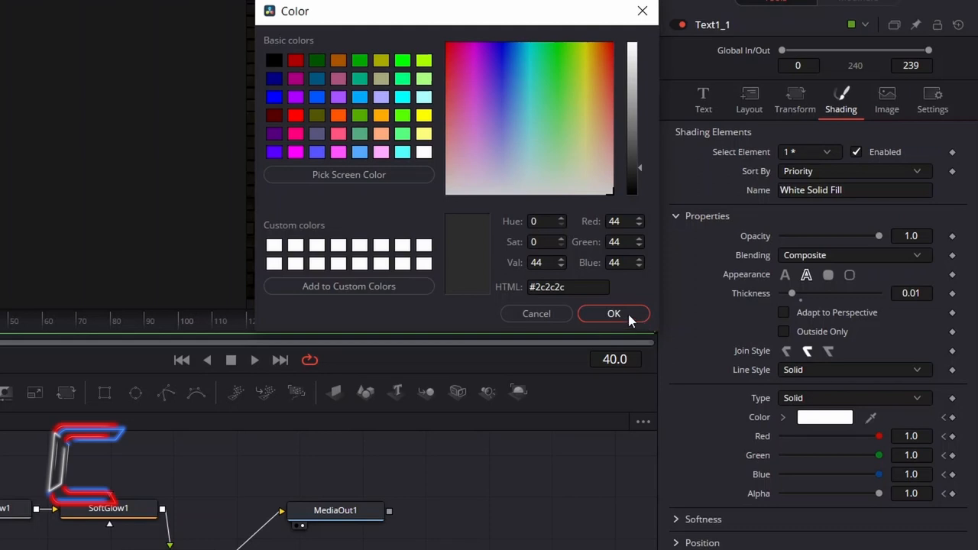
left_click(614, 313)
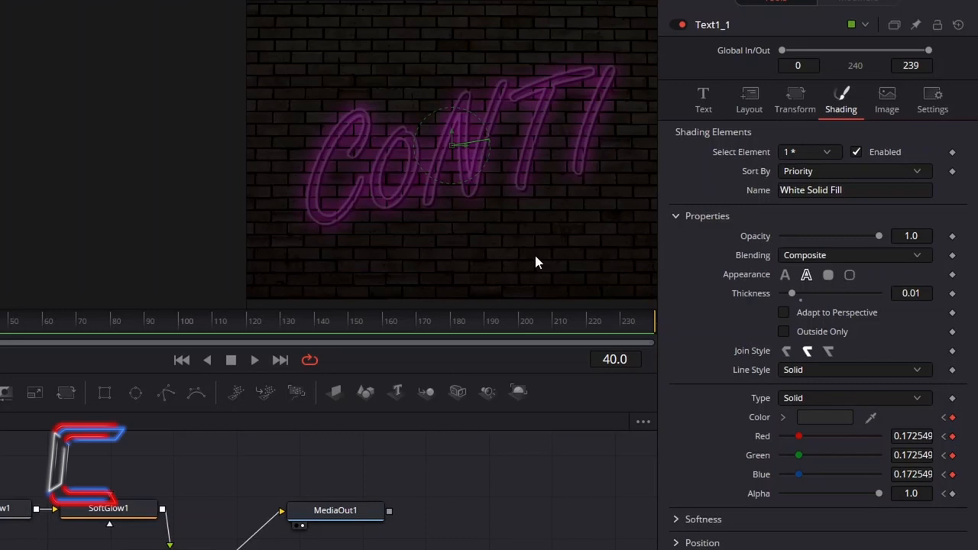
mouse_move(555, 257)
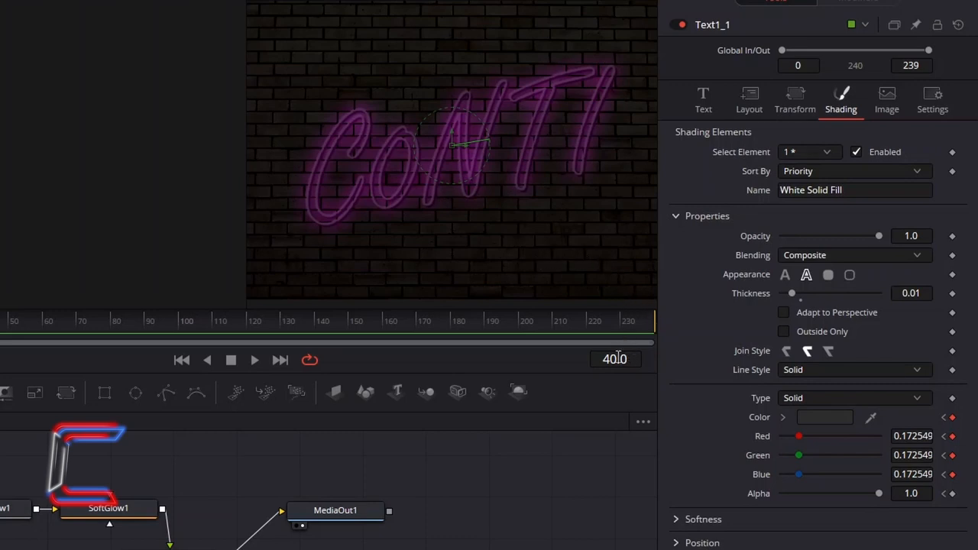
- Keyframe the fill back to white (#ffffff) at frame 45
triple_click(615, 359)
type("44")
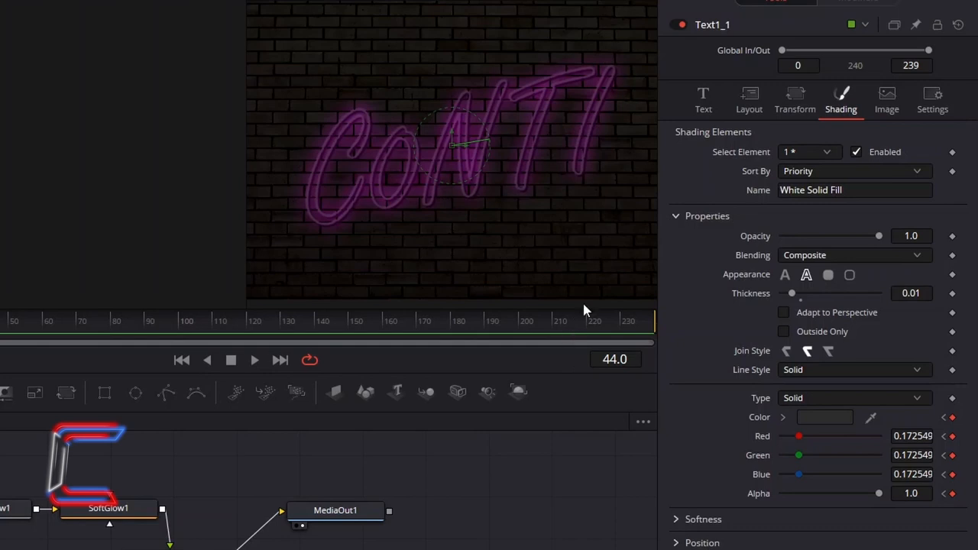
left_click(615, 359)
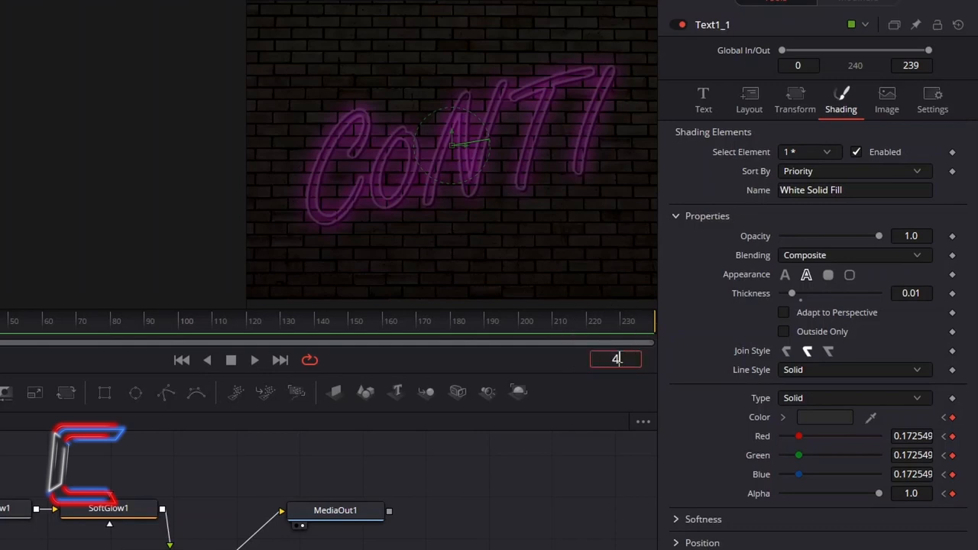
type("45.0")
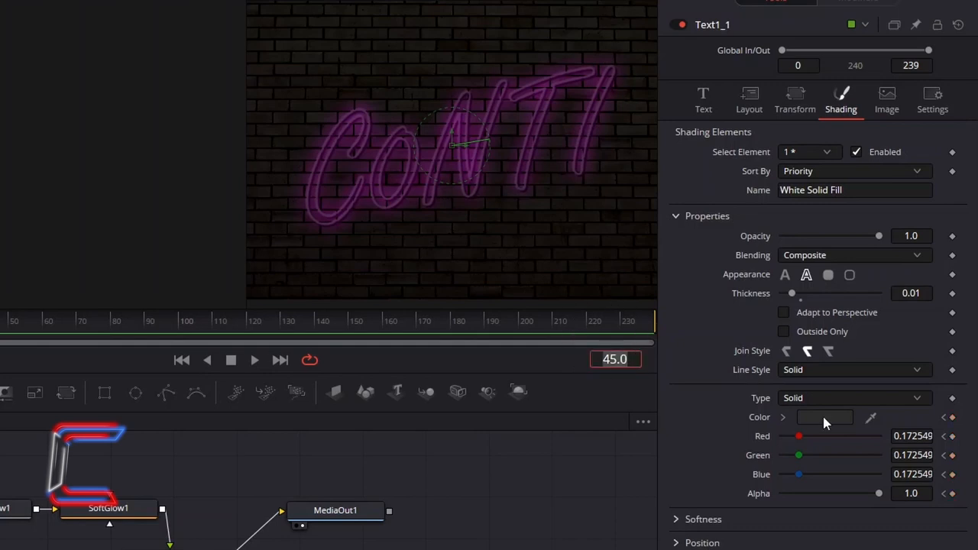
left_click(823, 417)
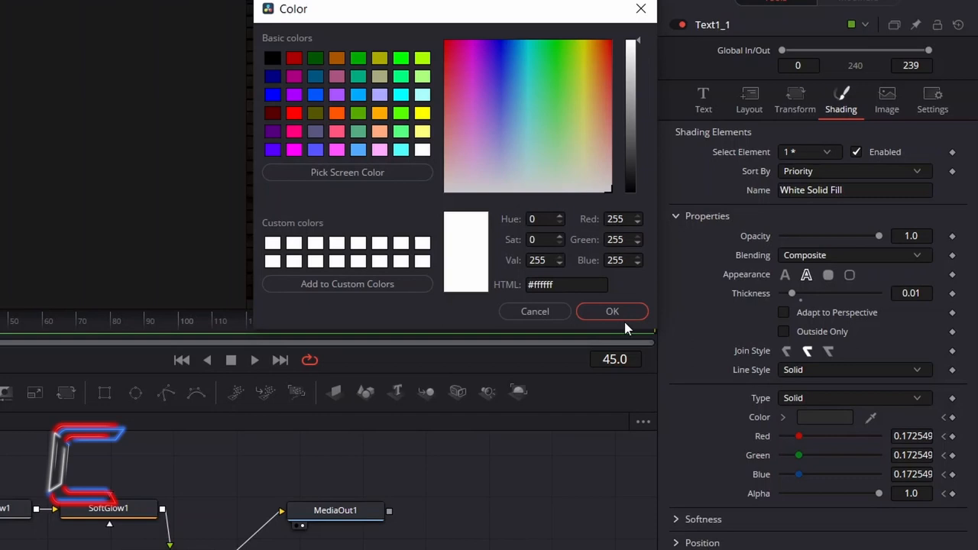
left_click(611, 311)
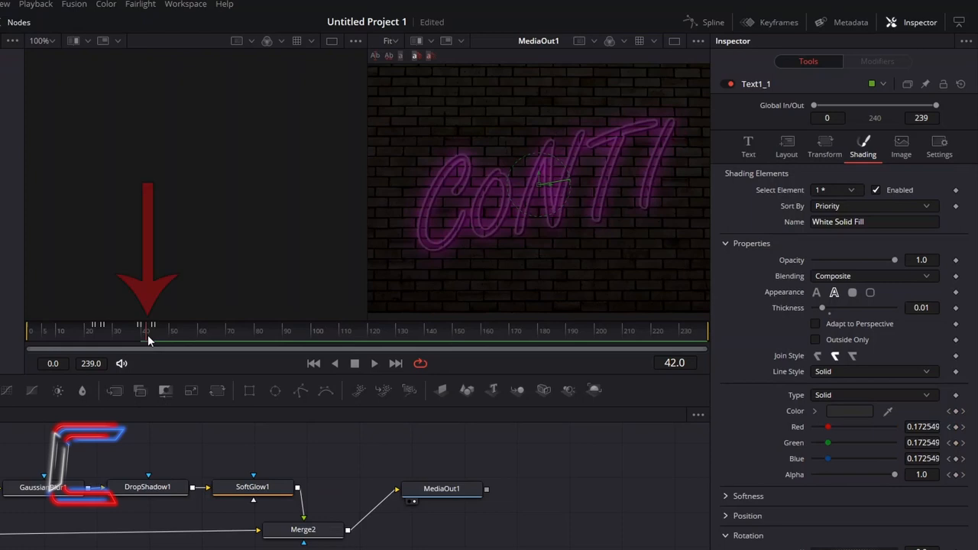
mouse_move(172, 373)
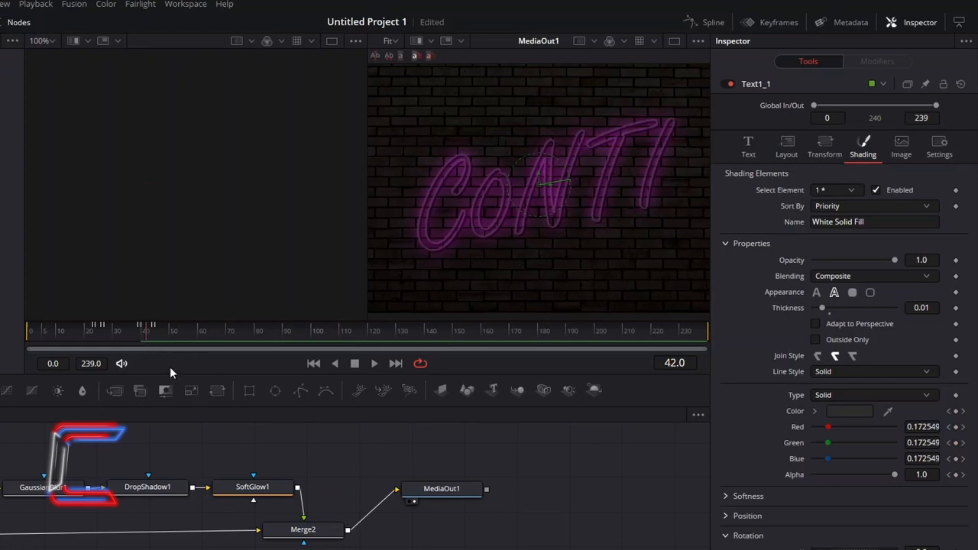
mouse_move(456, 142)
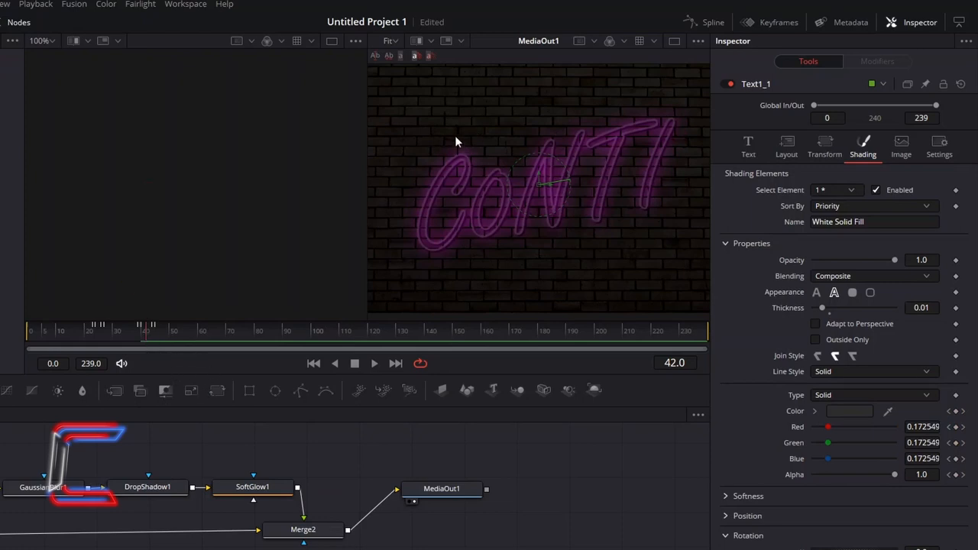
mouse_move(513, 132)
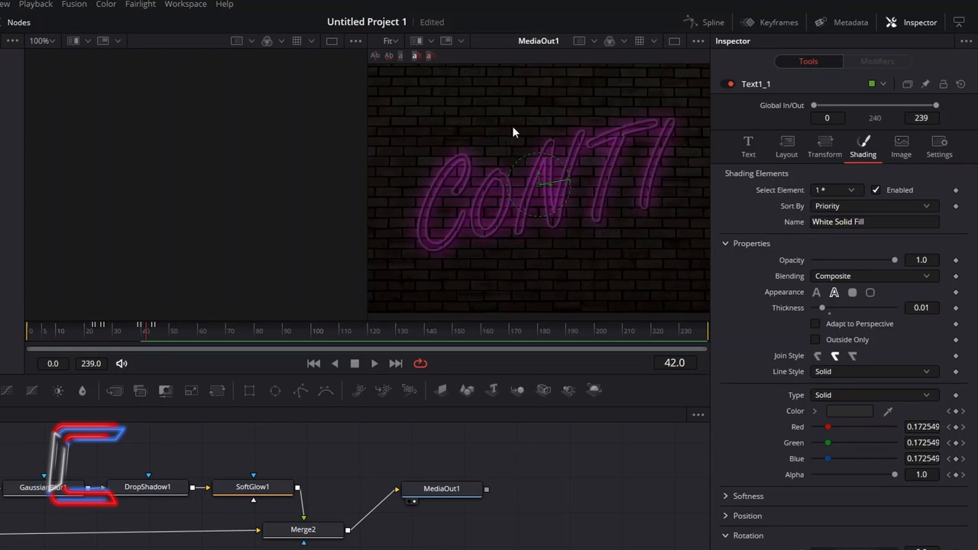
mouse_move(10, 197)
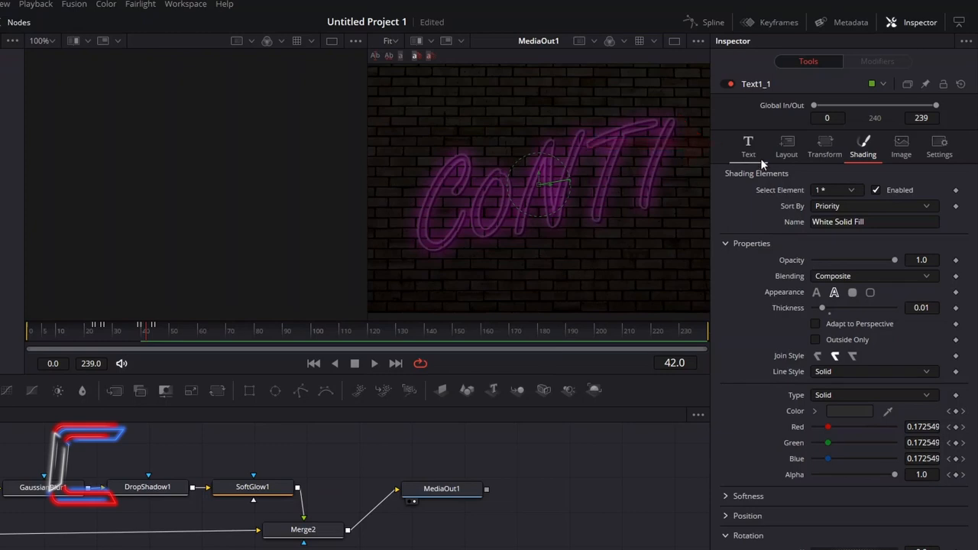
- Drag Text1_1's Write On start and end handles so only the letter N is written
left_click(748, 146)
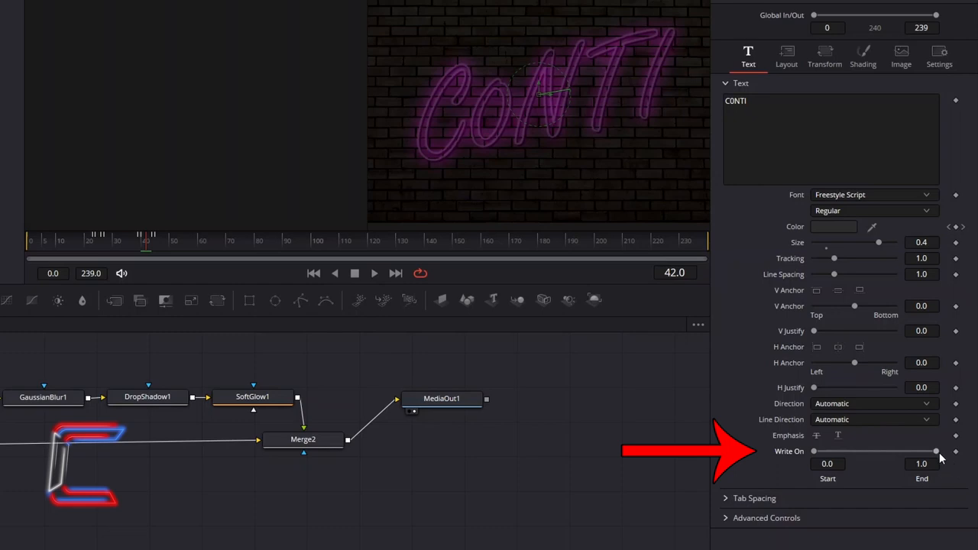
left_click_drag(935, 450, 883, 451)
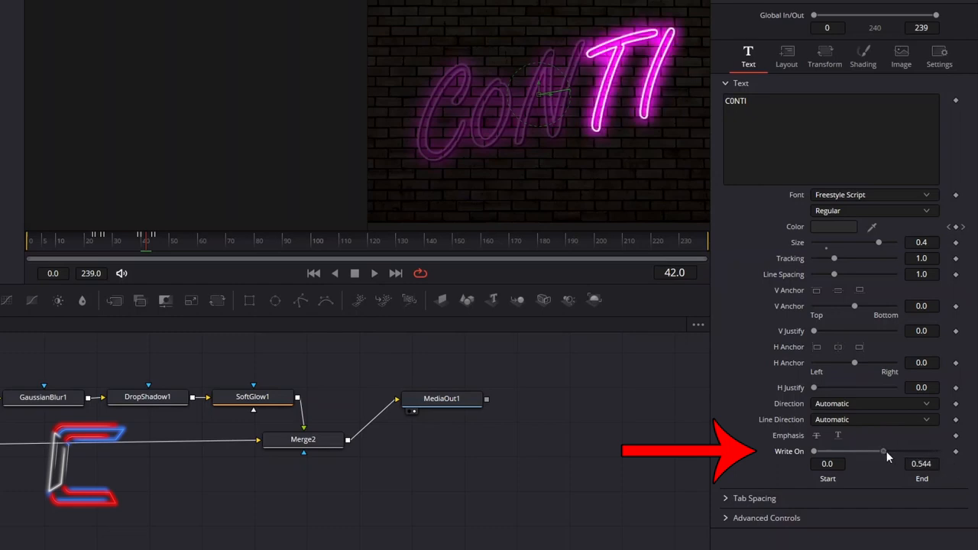
left_click_drag(813, 451, 844, 451)
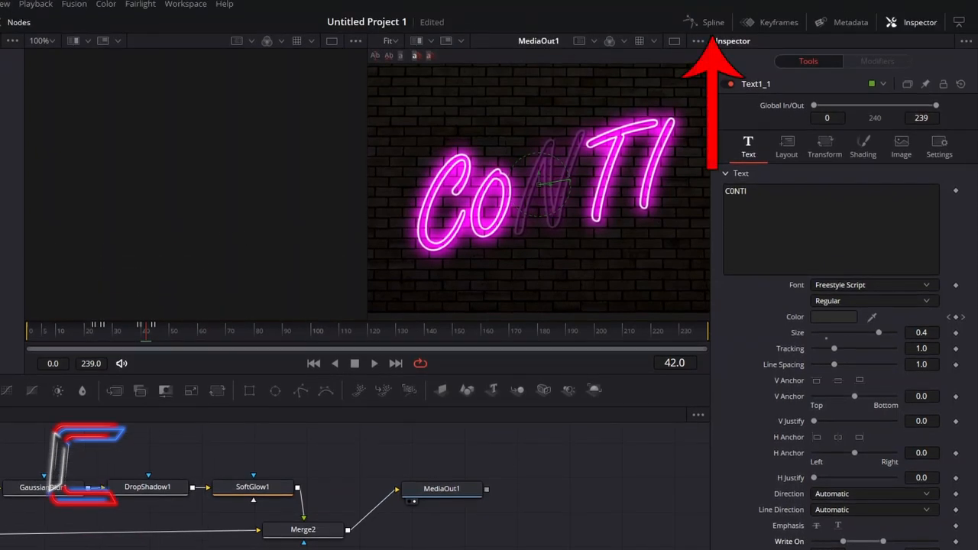
- Show Text1_1's Red, Green, Blue and Alpha curves in Spline and box-select all keyframes
left_click(711, 21)
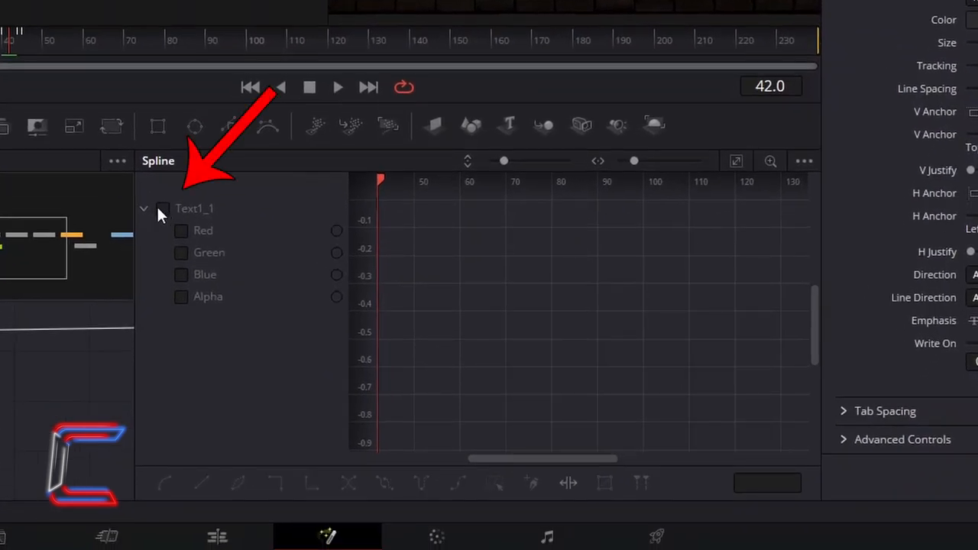
left_click(162, 208)
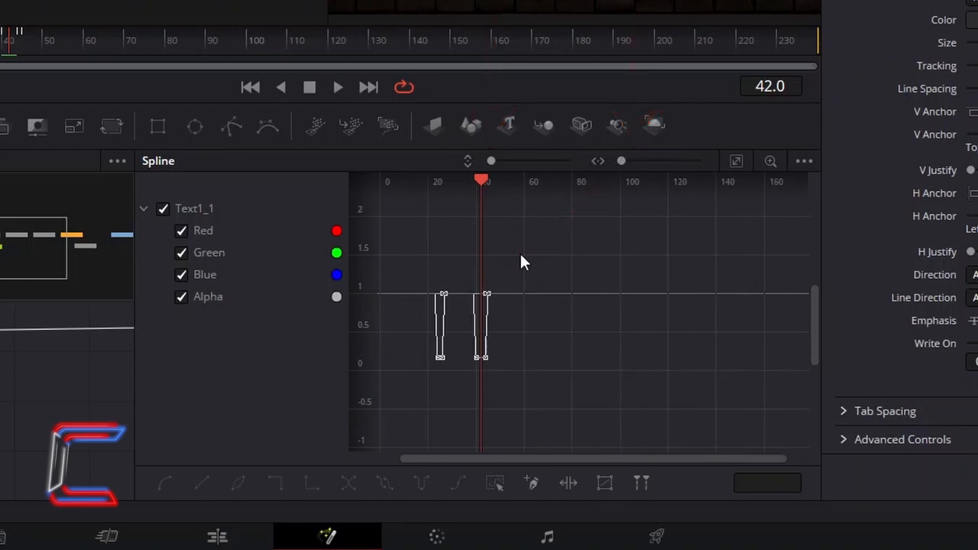
left_click_drag(525, 269, 403, 388)
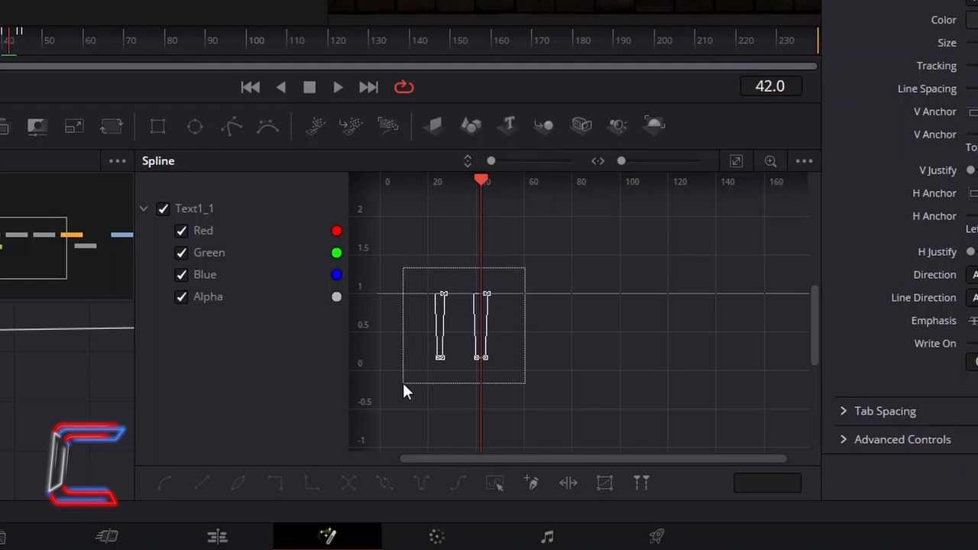